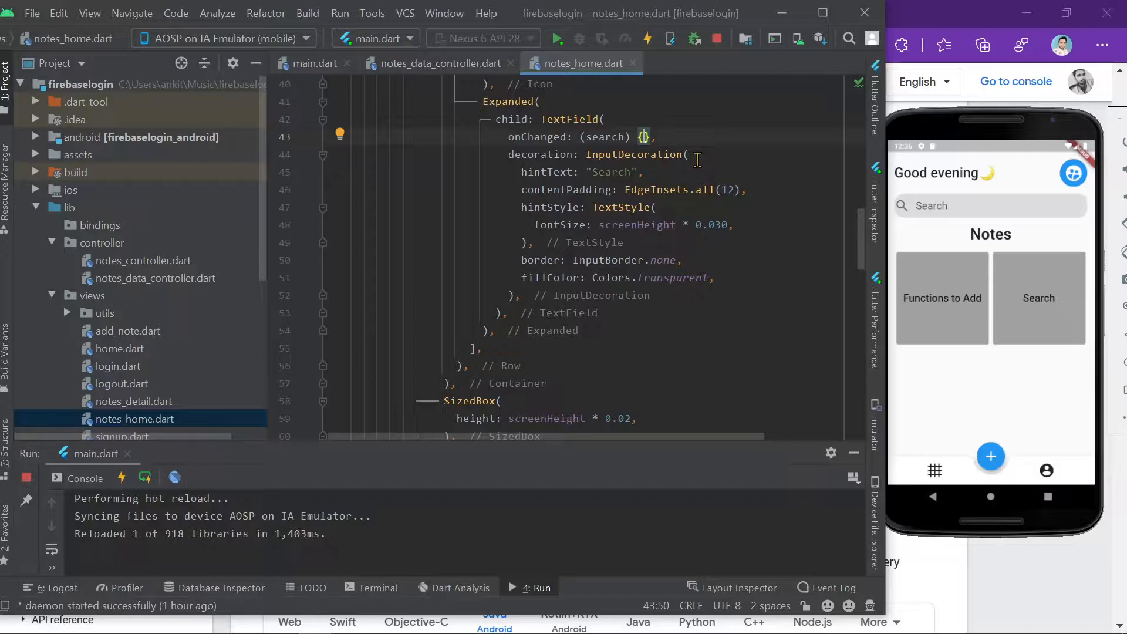
Step: Write notesDataController.getSearch(search); inside the search field's onChanged body in notes_home.dart
{"action": "key", "text": "enter"}
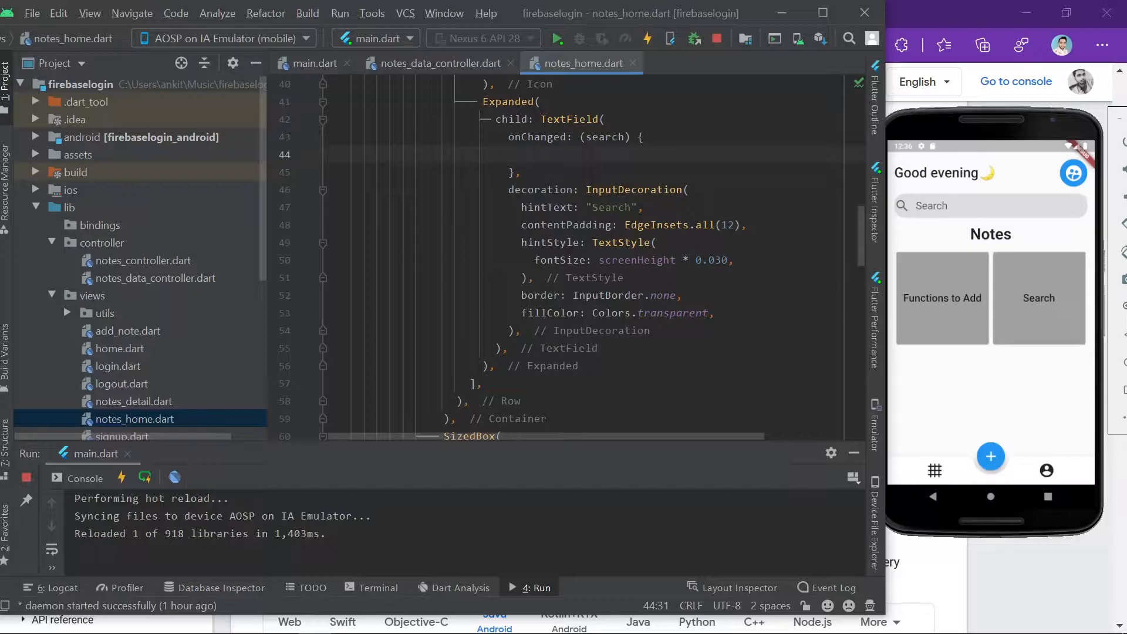
{"action": "mouse_move", "coordinate": [967, 139]}
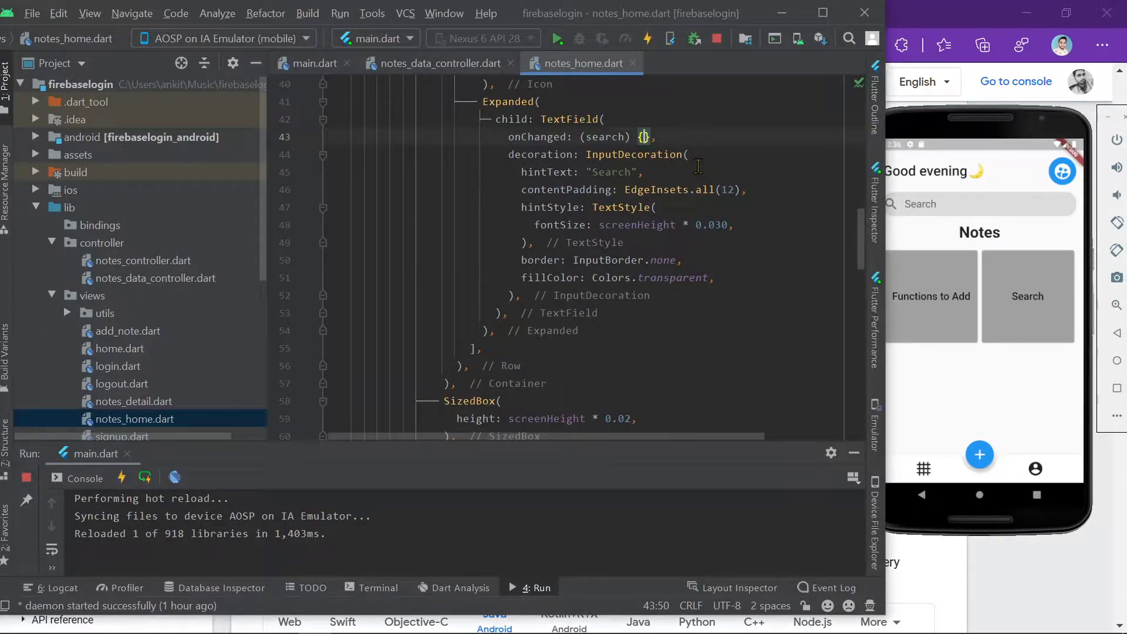
{"action": "type", "text": "note"}
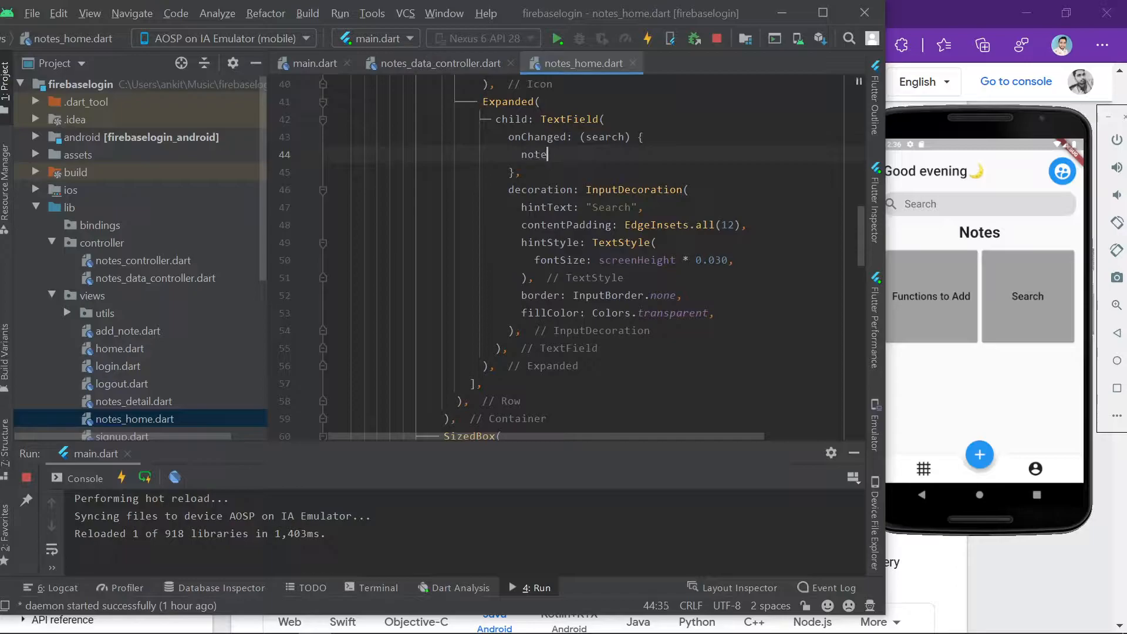
{"action": "type", "text": "note"}
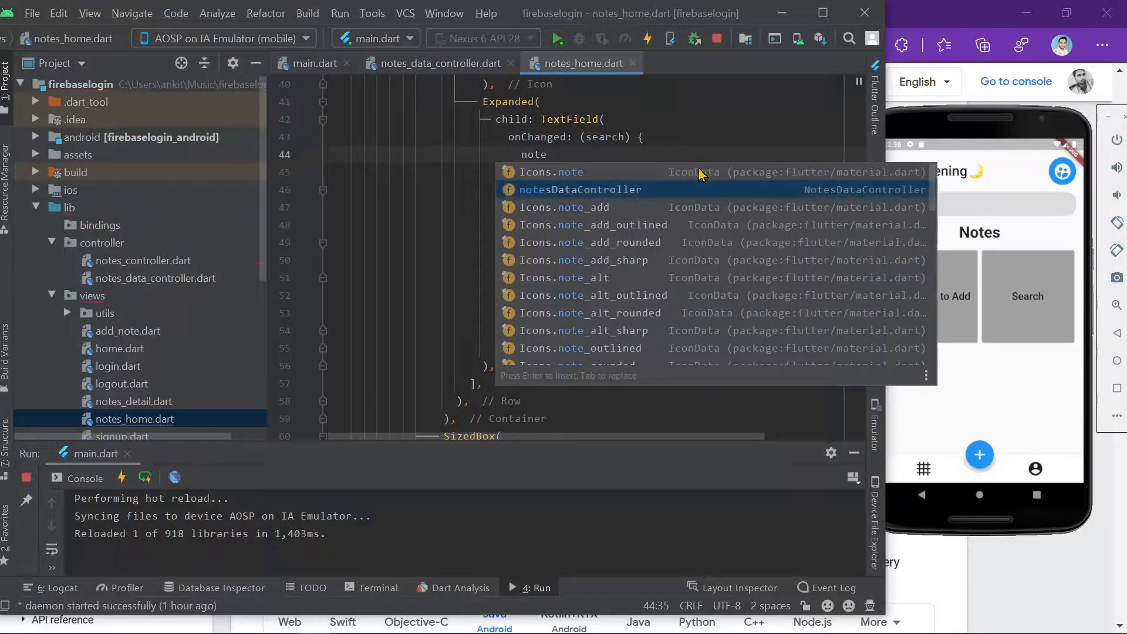
{"action": "key", "text": "enter"}
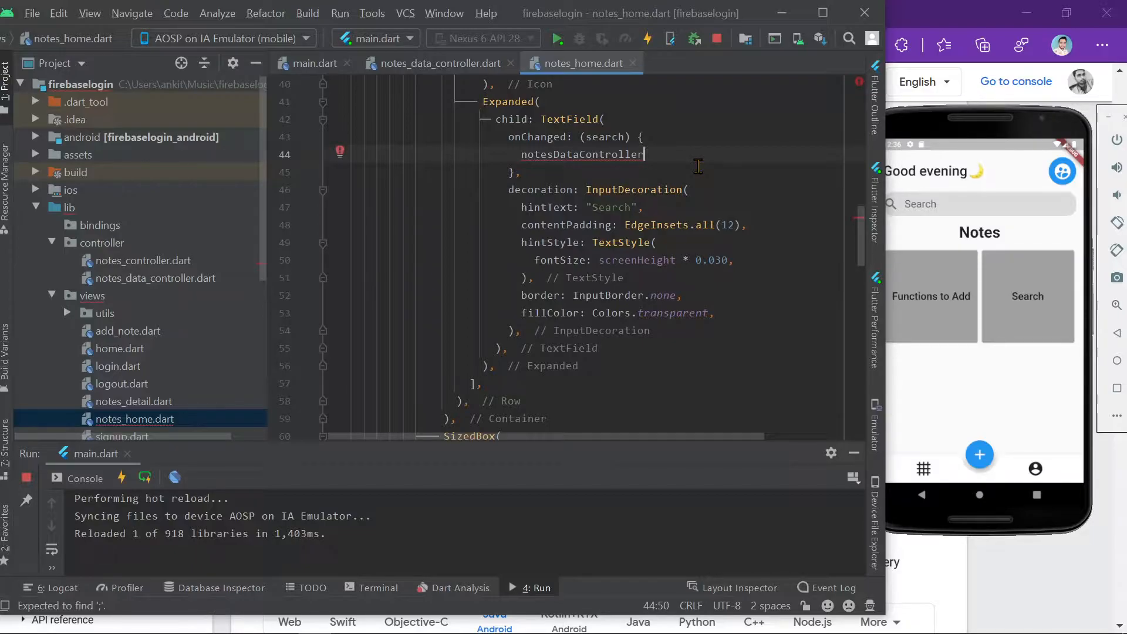
{"action": "type", "text": "."}
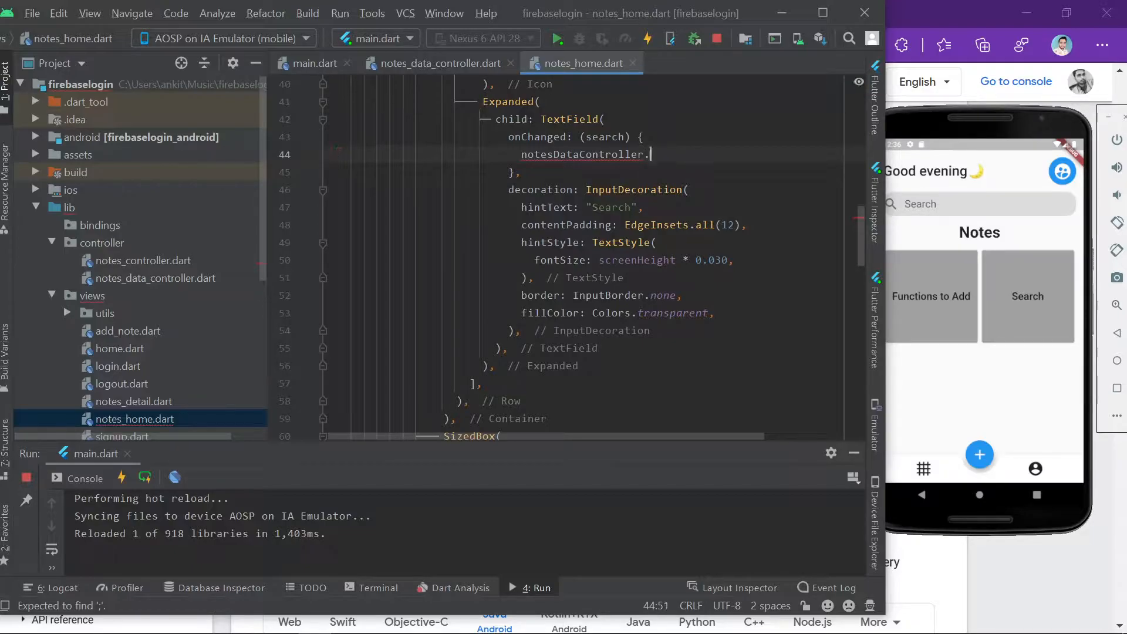
{"action": "type", "text": "."}
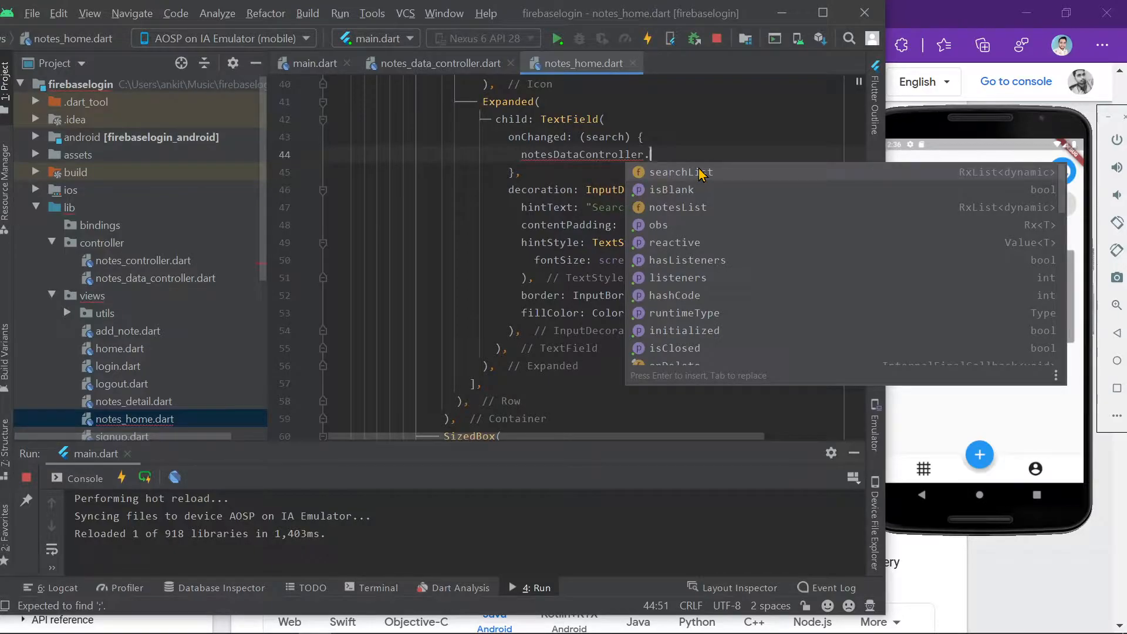
{"action": "type", "text": "getSearch(query"}
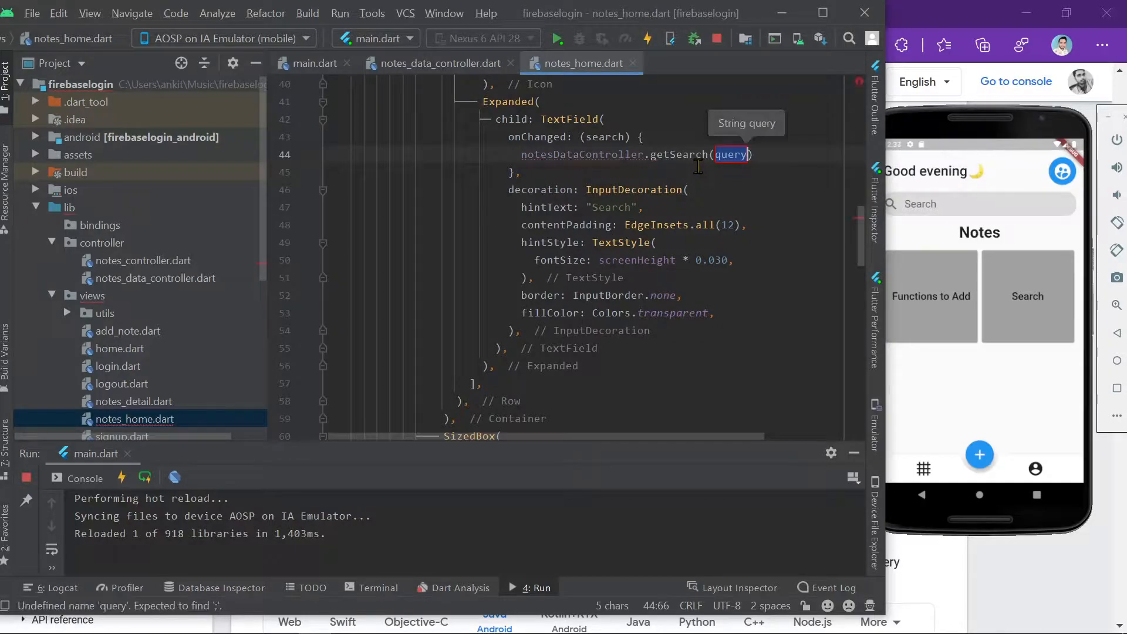
{"action": "type", "text": "s"}
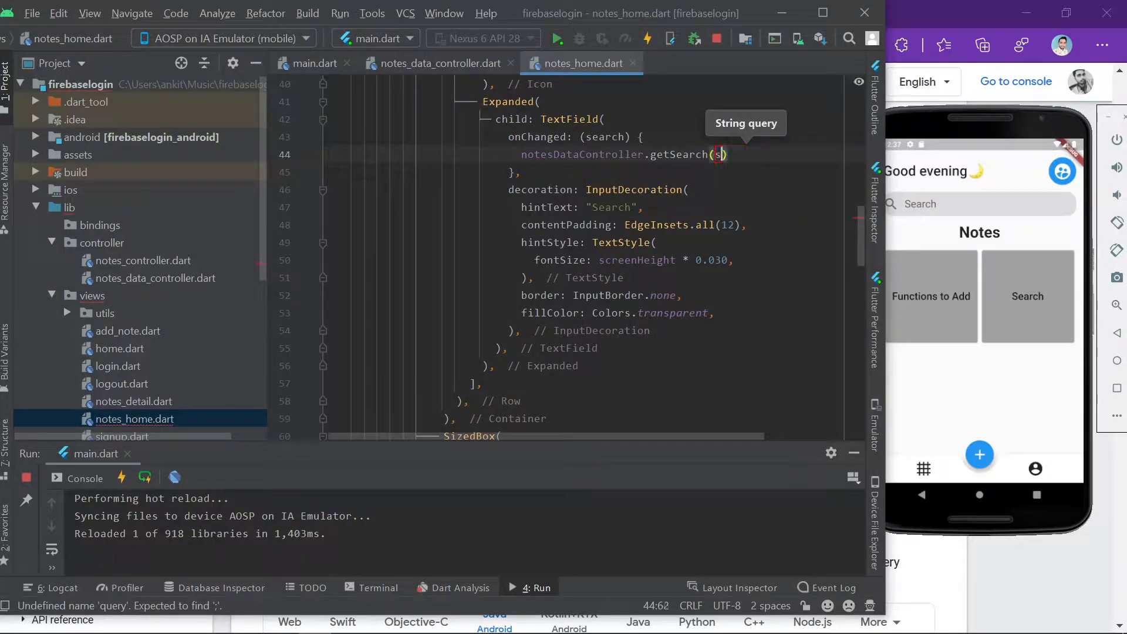
{"action": "type", "text": "earch"}
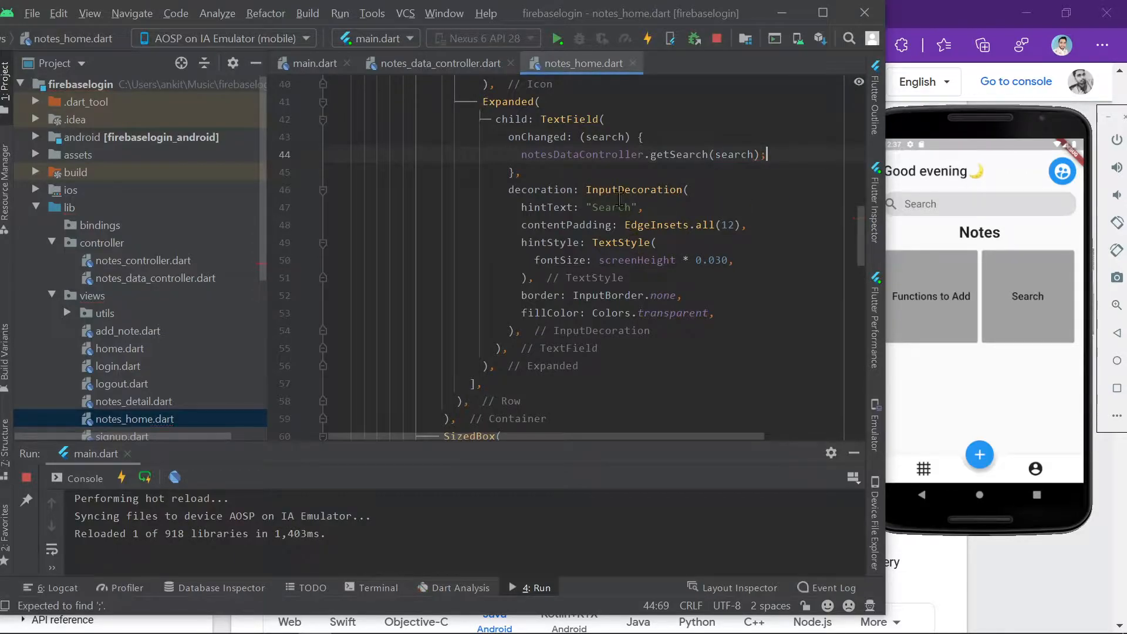
Step: Remove the old getSearch method from notes_data_controller.dart
{"action": "left_click", "coordinate": [436, 63]}
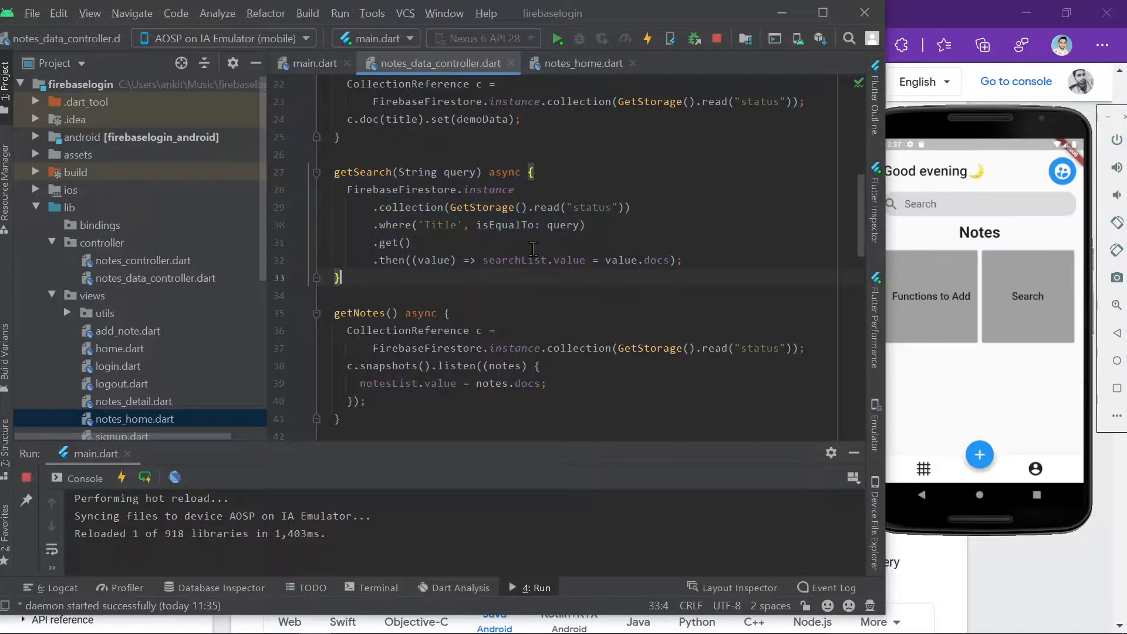
{"action": "mouse_move", "coordinate": [470, 300]}
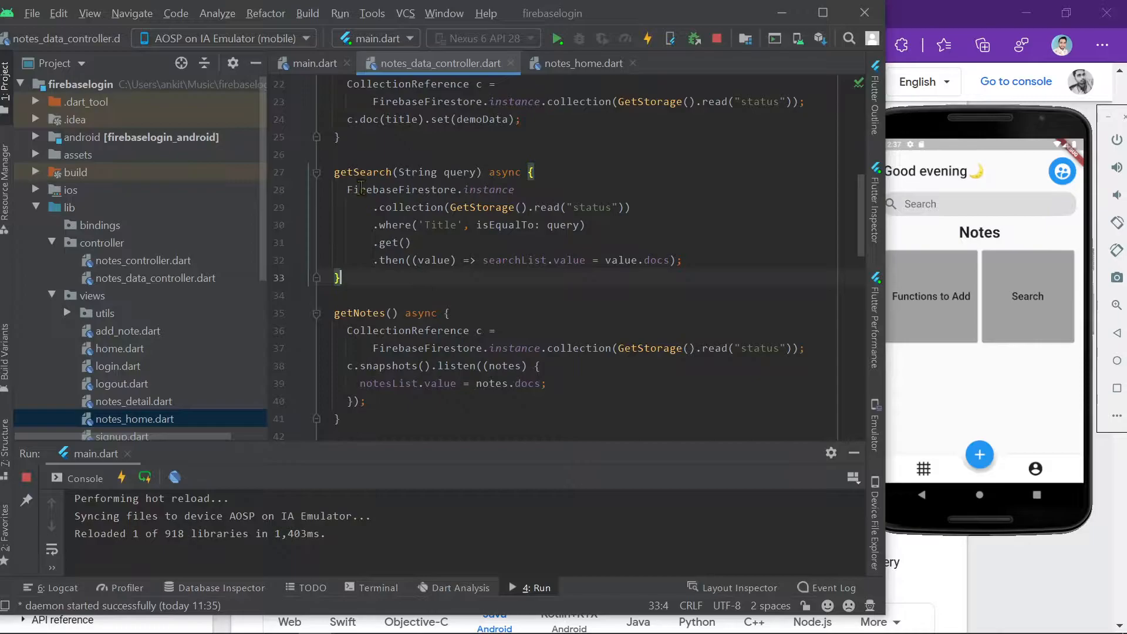
{"action": "left_click_drag", "start_coordinate": [345, 189], "coordinate": [681, 260]}
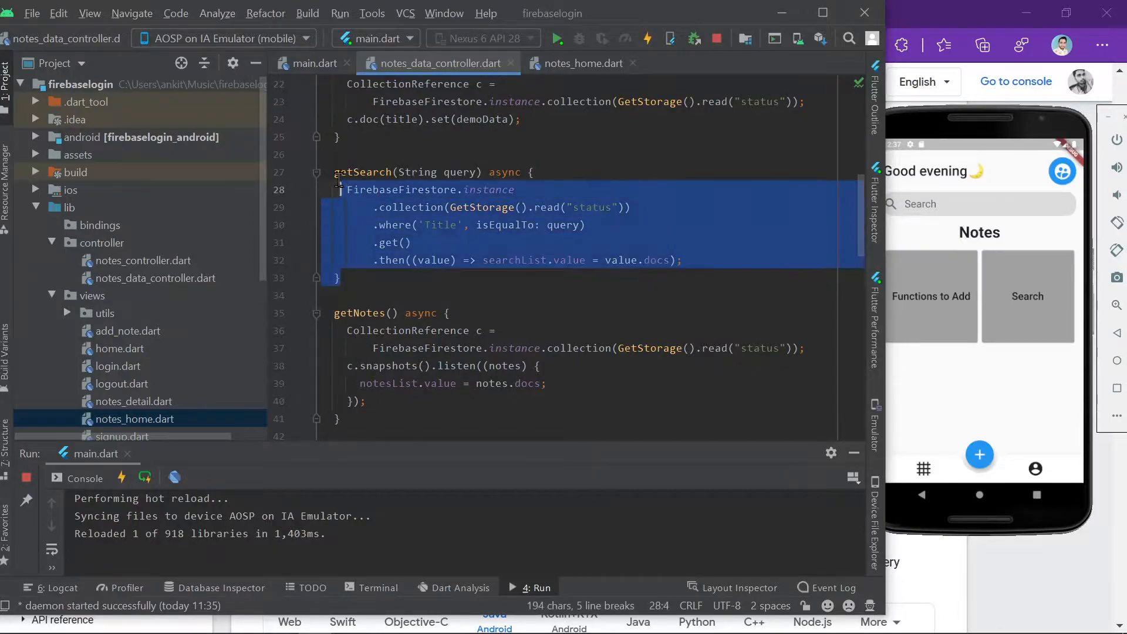
{"action": "key", "text": "Delete"}
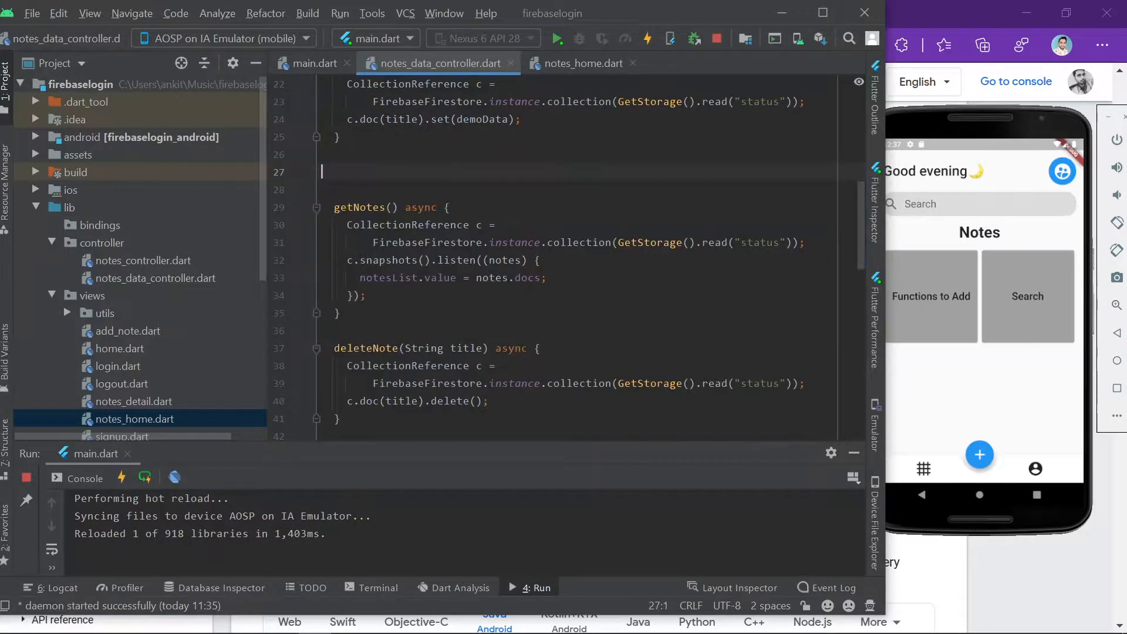
Step: Declare an empty getSearch(String query) async { } method stub
{"action": "type", "text": "a"}
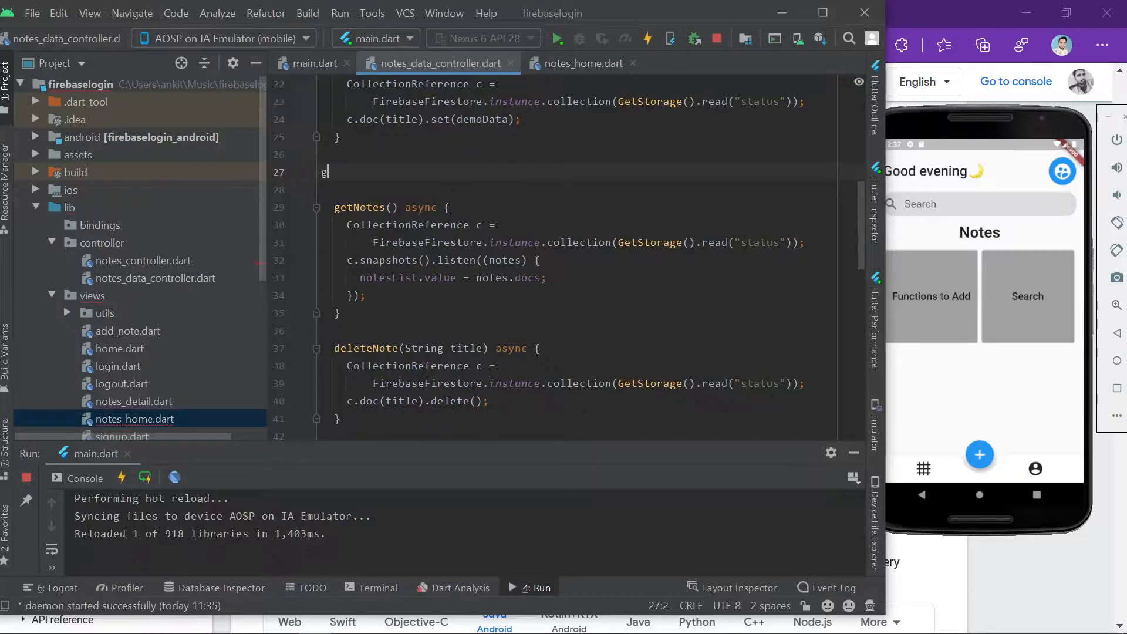
{"action": "type", "text": "getSearch("}
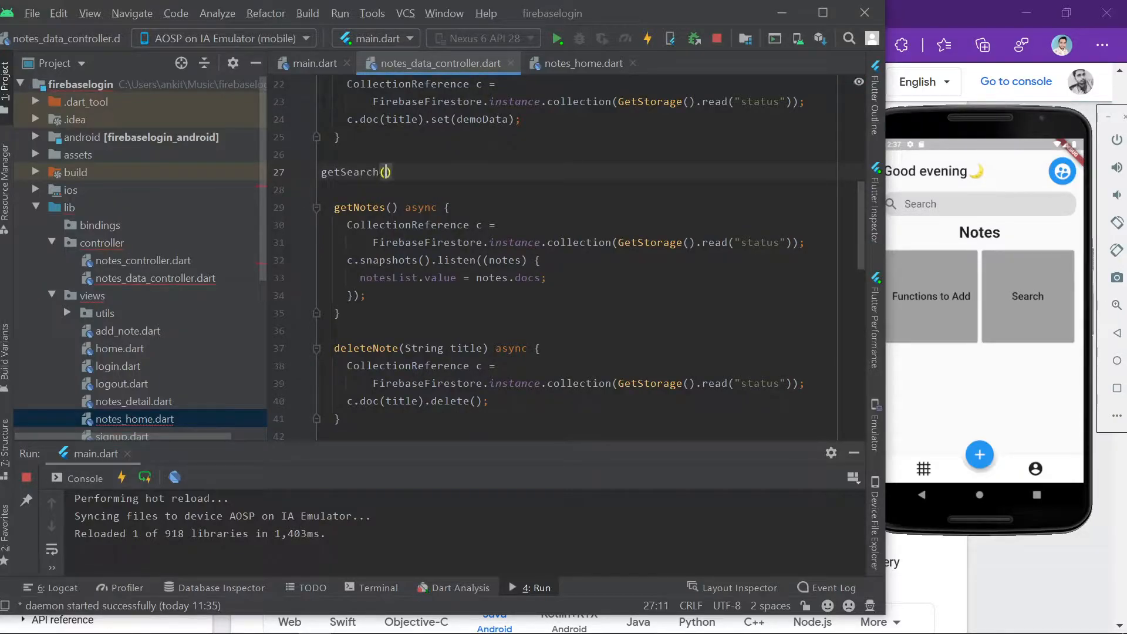
{"action": "type", "text": "Str"}
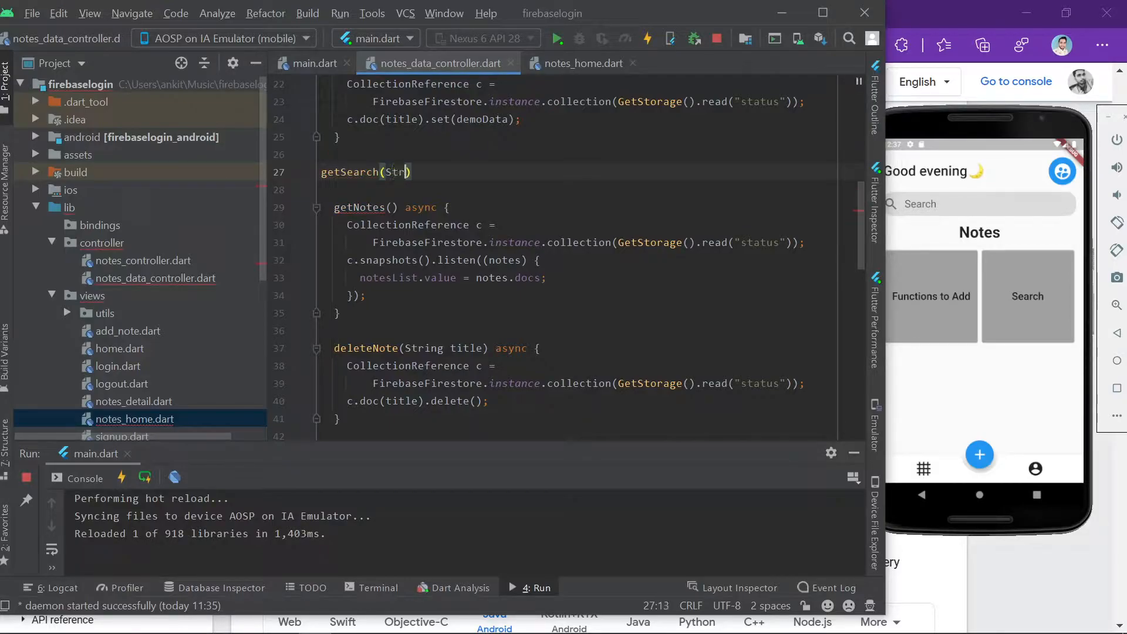
{"action": "type", "text": "String"}
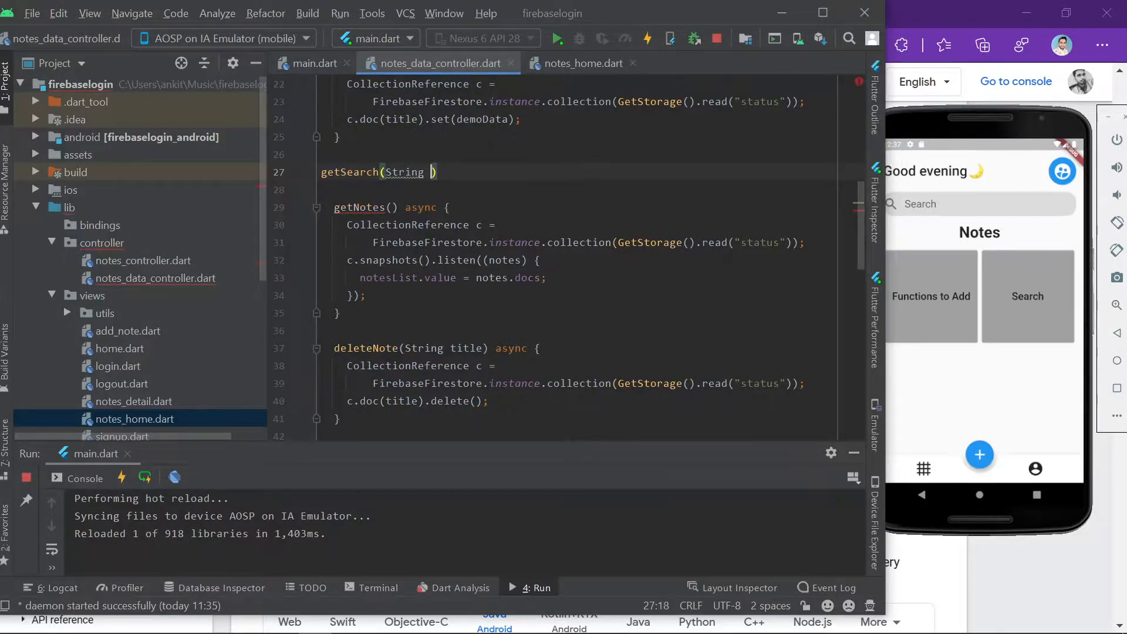
{"action": "type", "text": "query"}
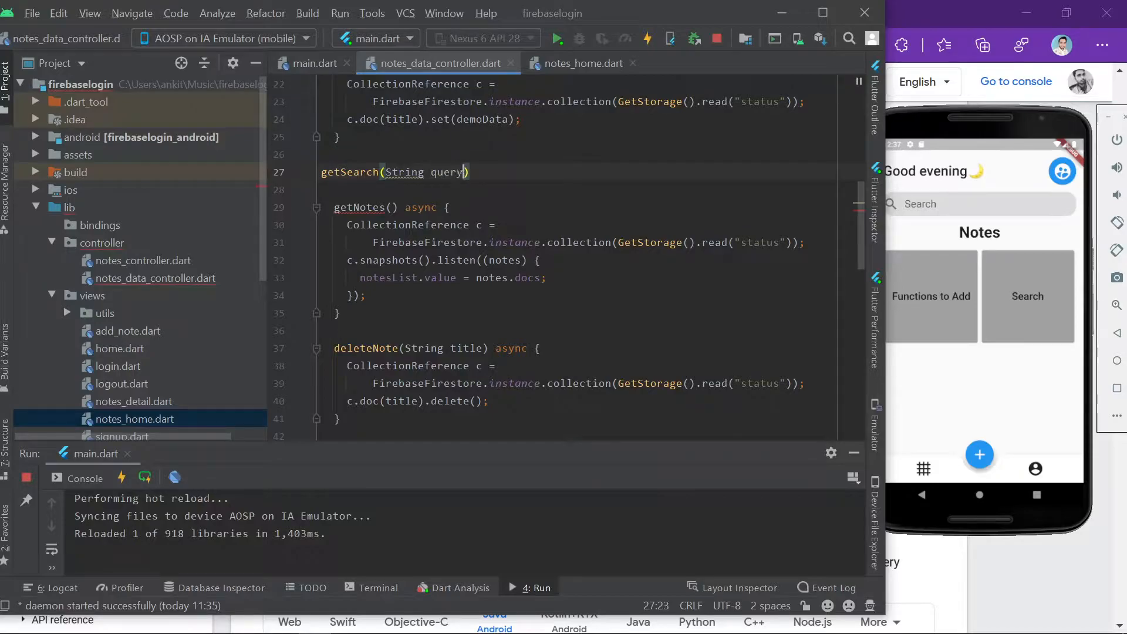
{"action": "type", "text": "async"}
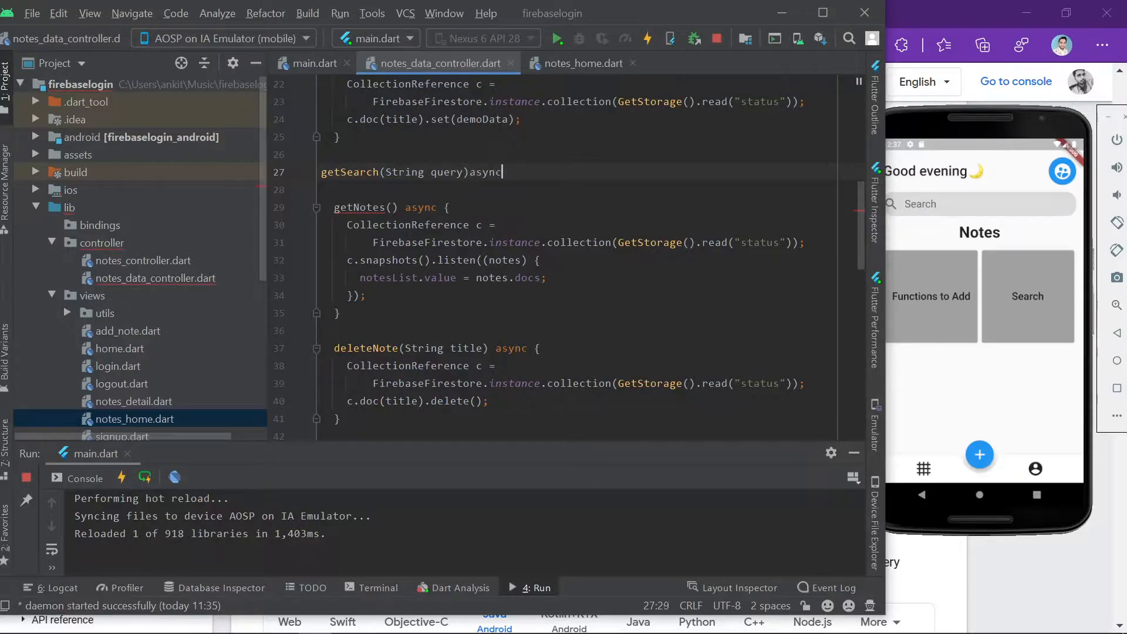
{"action": "type", "text": "{"}
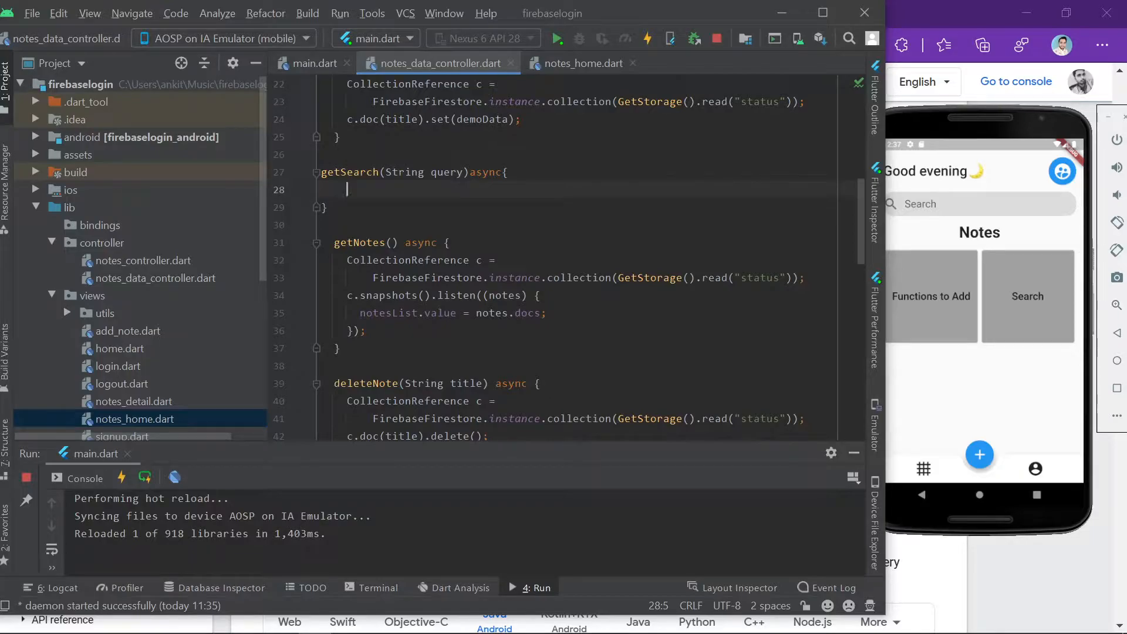
Step: Query FirebaseFirestore.instance.collection(GetStorage().read("status")) and begin a .where('') filter
{"action": "type", "text": "FirebaseFirestore.instance."}
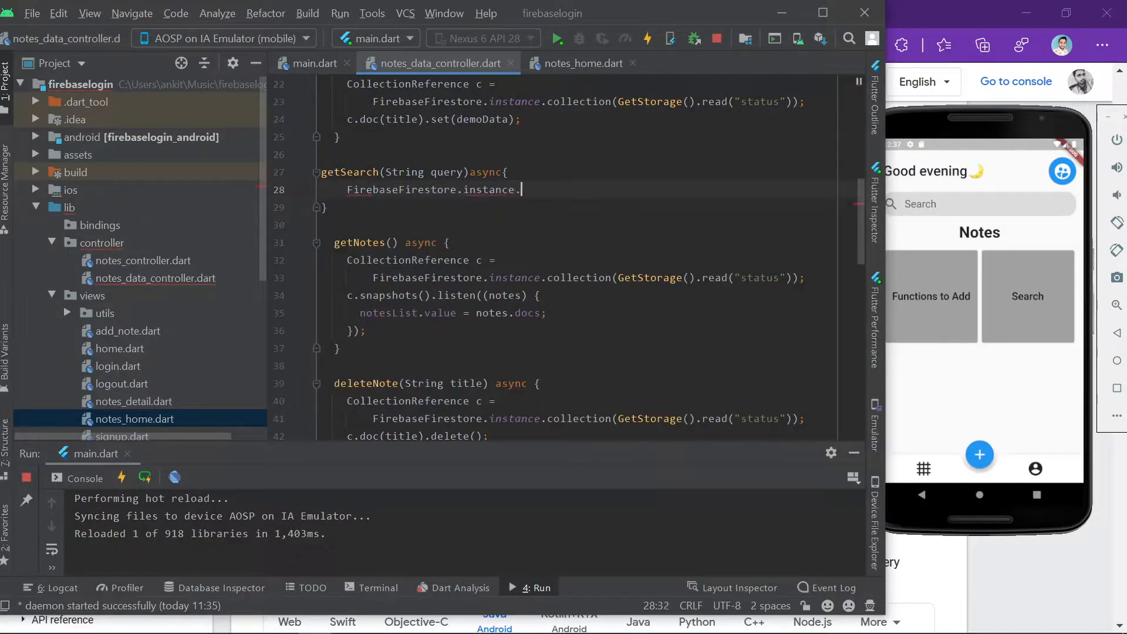
{"action": "type", "text": "collection(collectionPath"}
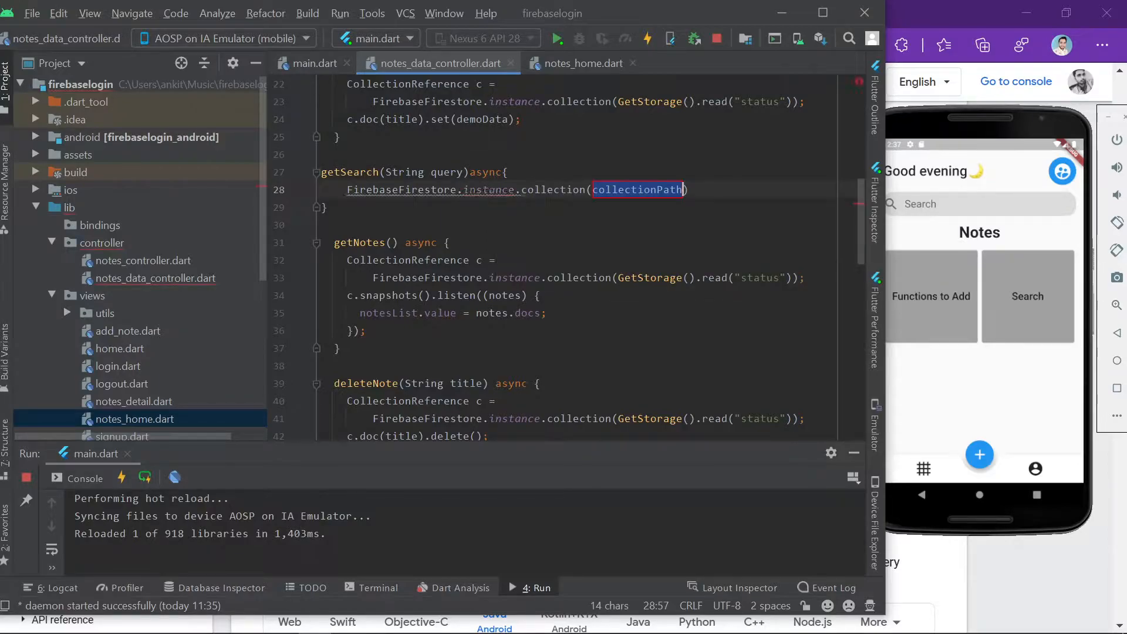
{"action": "mouse_move", "coordinate": [638, 189]}
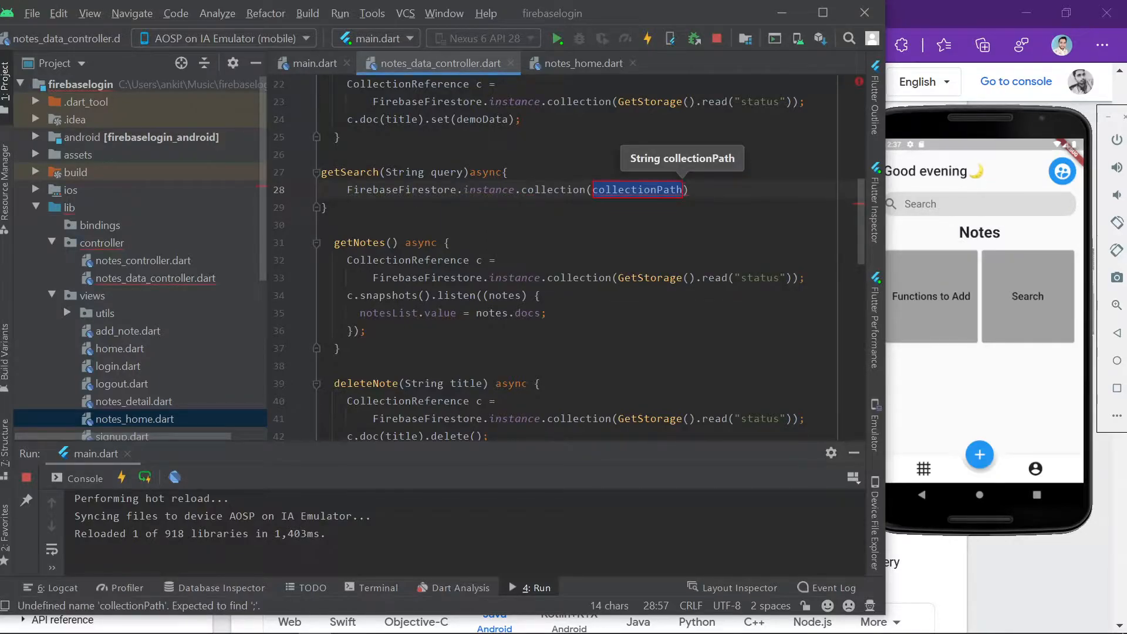
{"action": "type", "text": "G"}
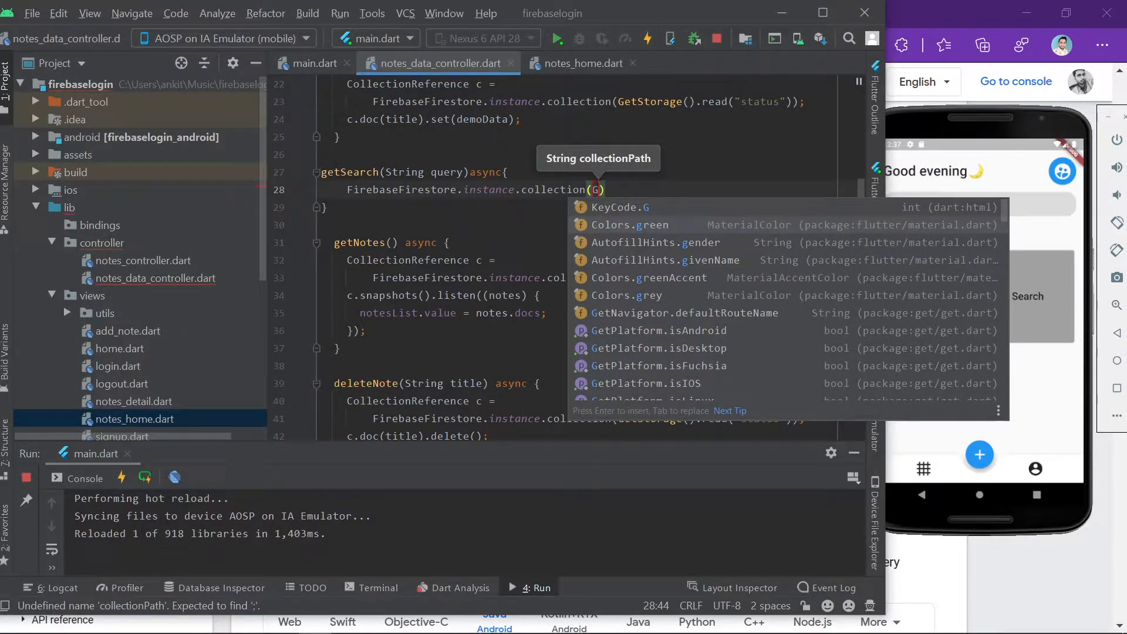
{"action": "type", "text": "etStora"}
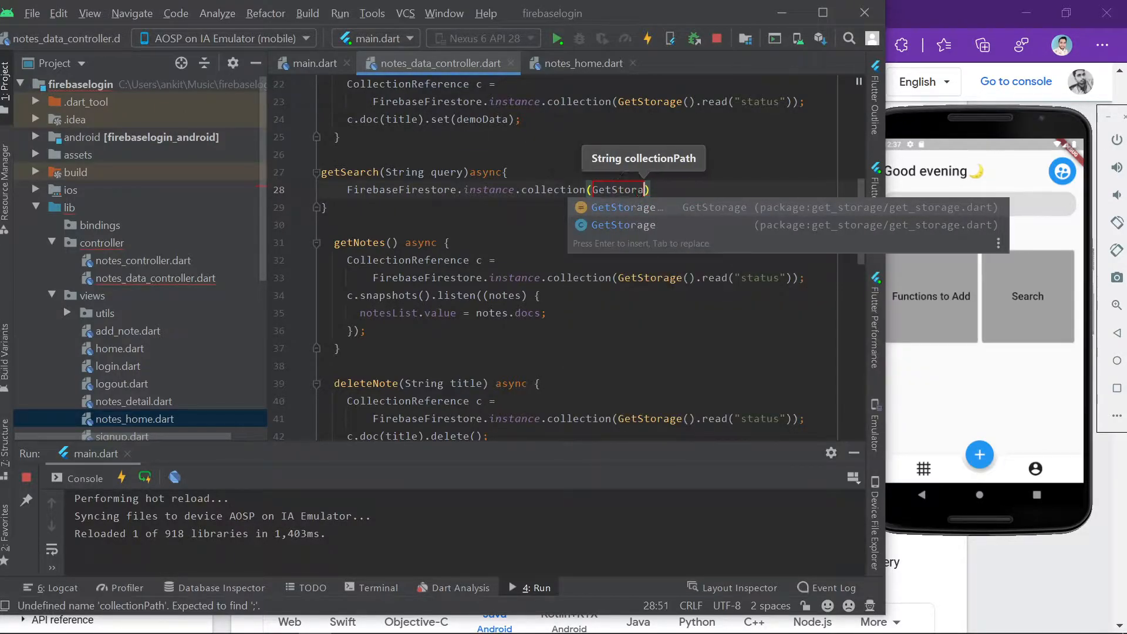
{"action": "key", "text": "Enter"}
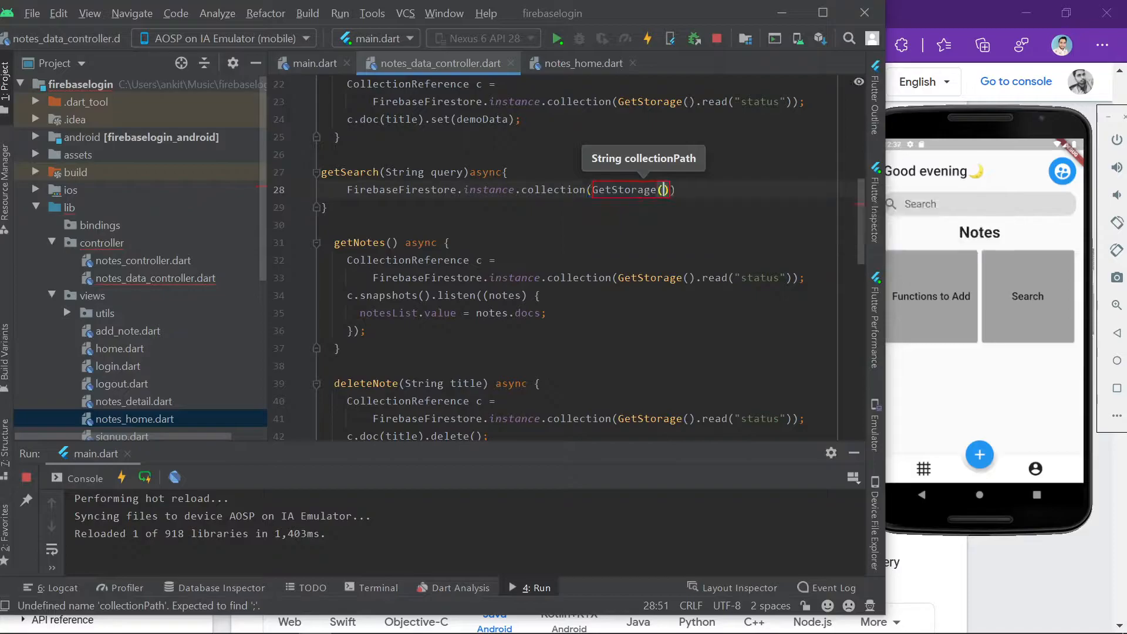
{"action": "type", "text": ".re"}
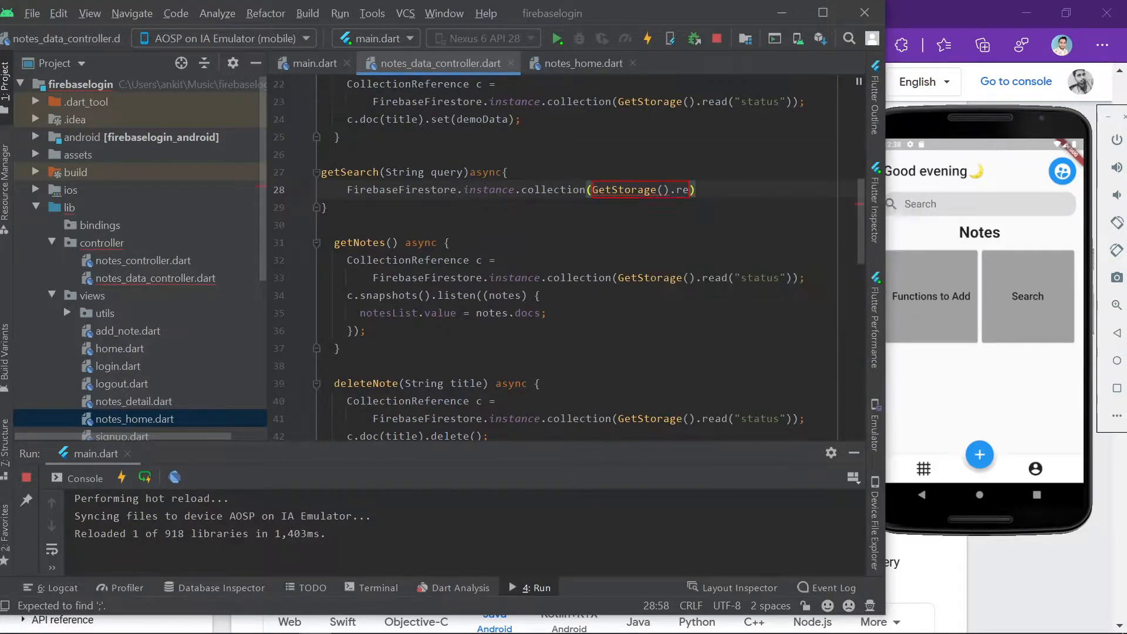
{"action": "type", "text": "key\""}
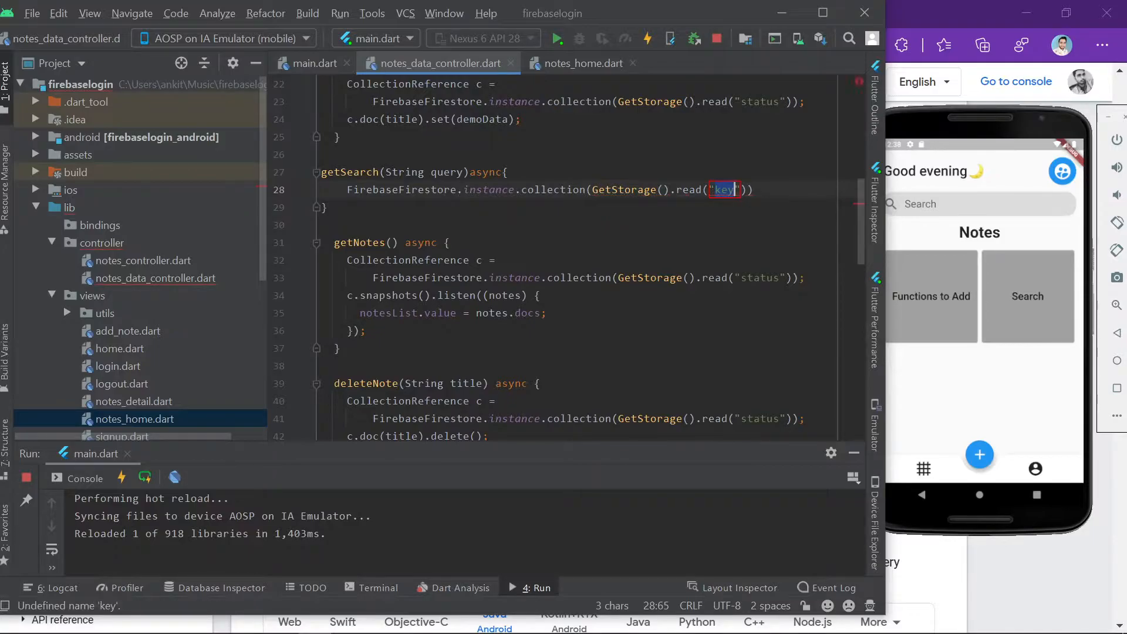
{"action": "type", "text": "status"}
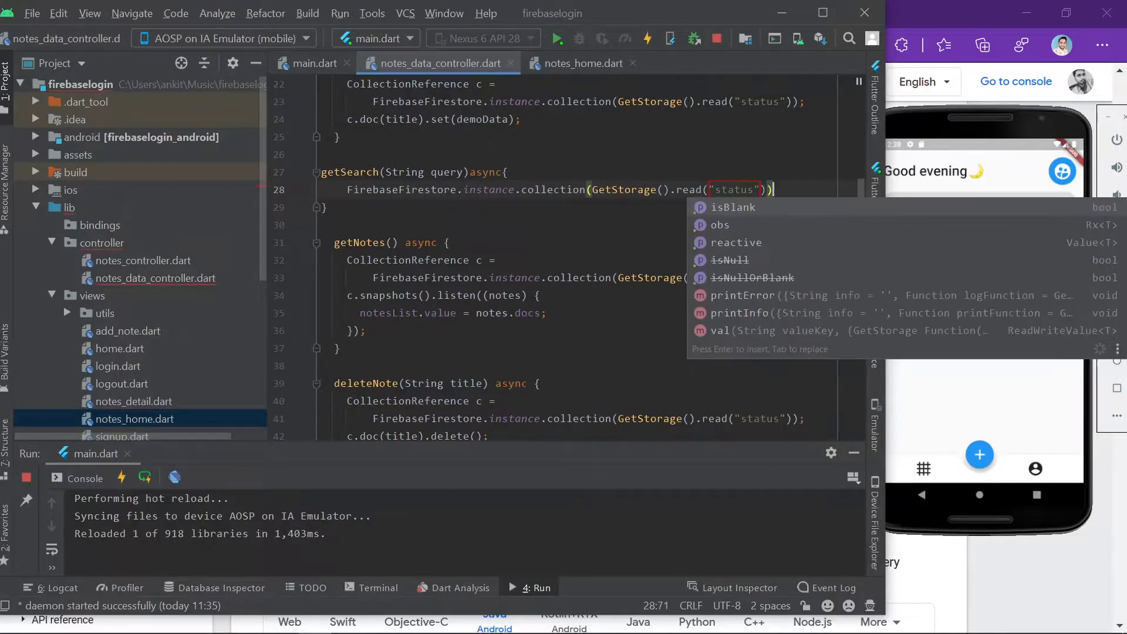
{"action": "type", "text": ".where(field"}
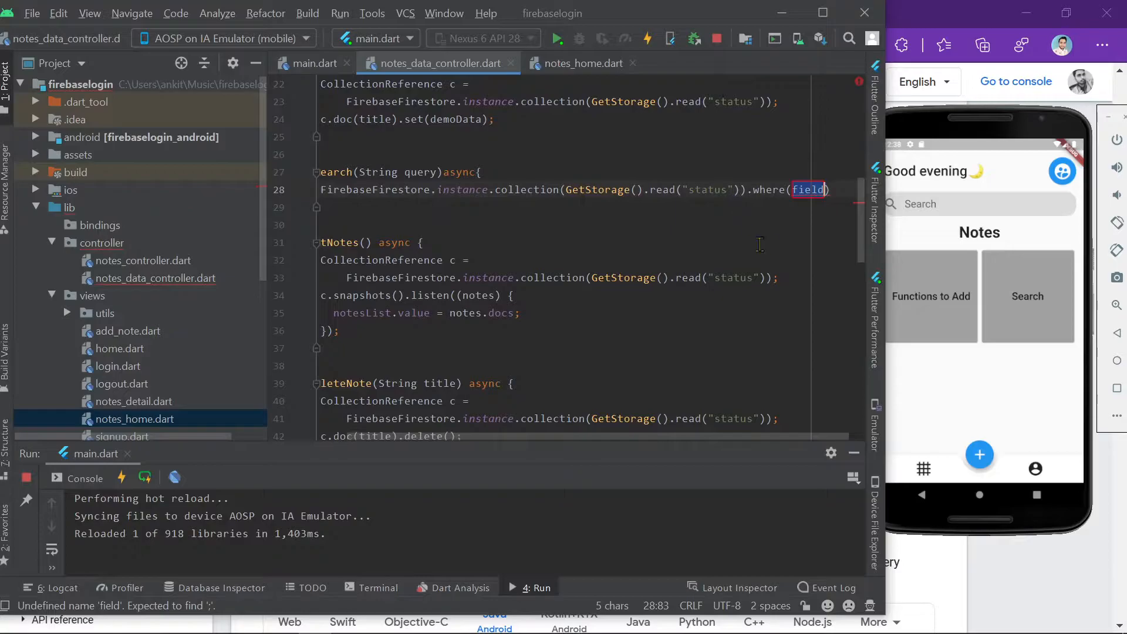
{"action": "mouse_move", "coordinate": [793, 232]}
{"action": "type", "text": "'"}
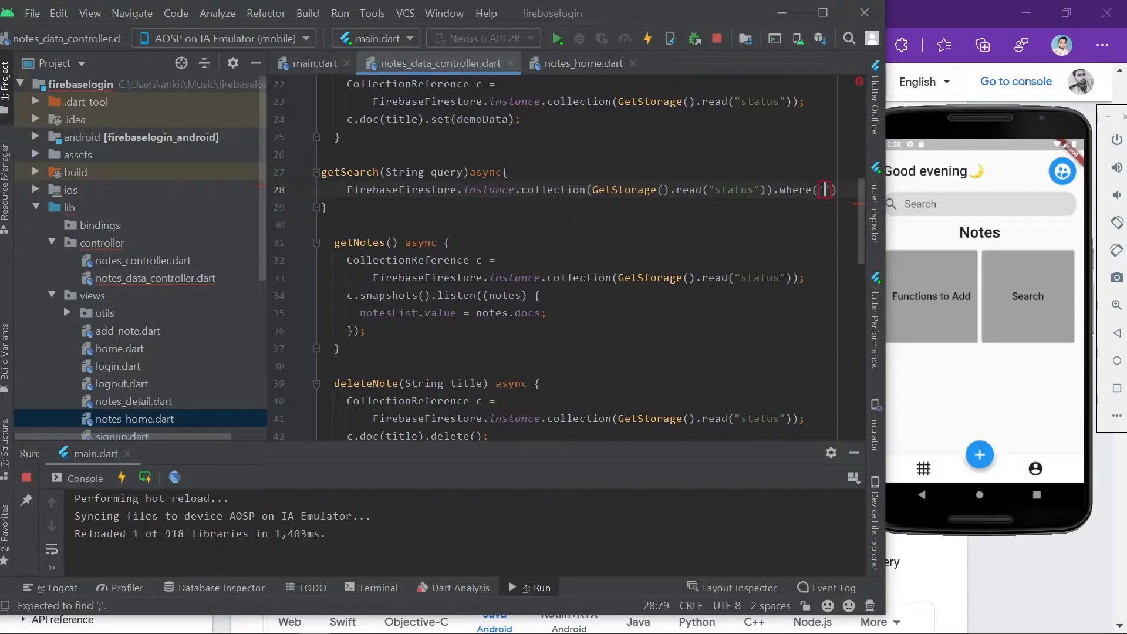
Step: Filter where 'Title' isEqualTo: query and call .get() on the collection
{"action": "type", "text": "Title"}
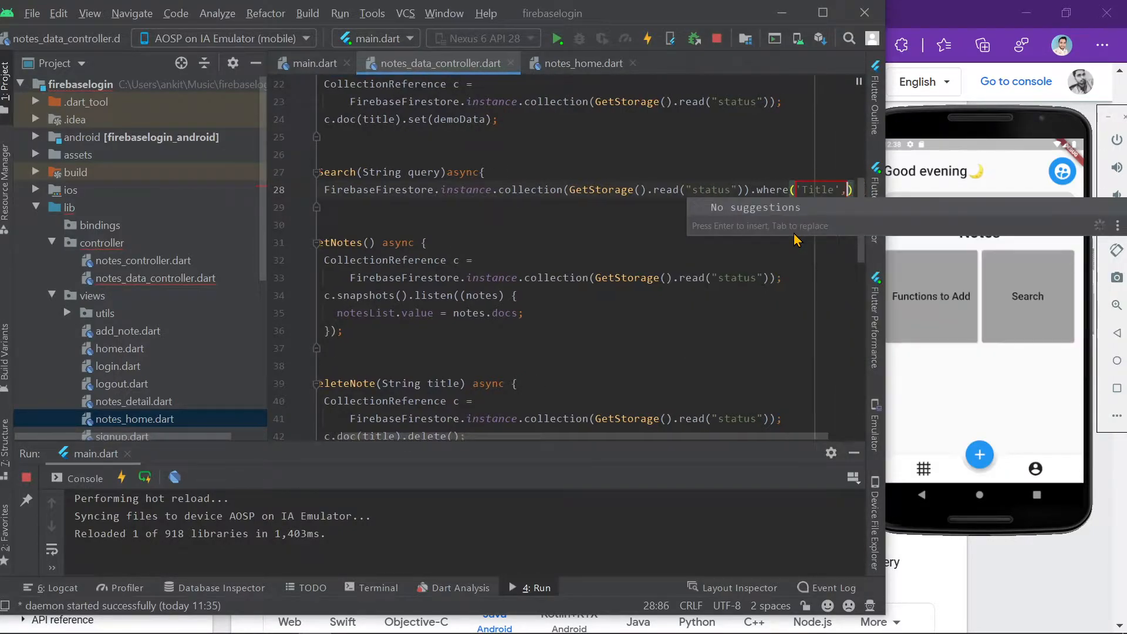
{"action": "type", "text": "is"}
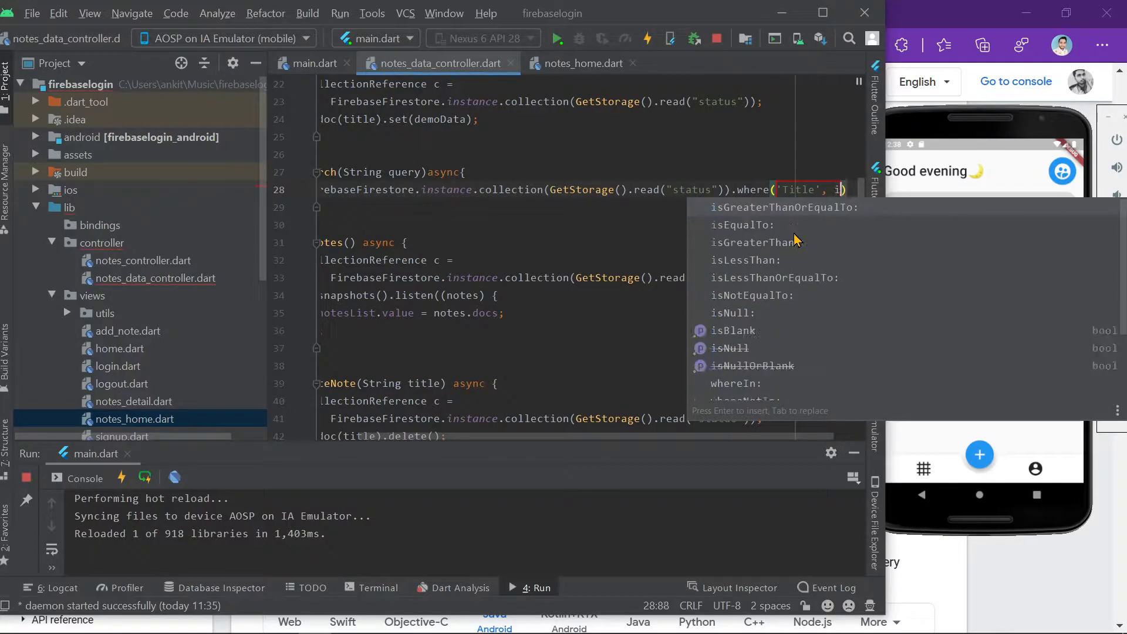
{"action": "left_click", "coordinate": [749, 226]}
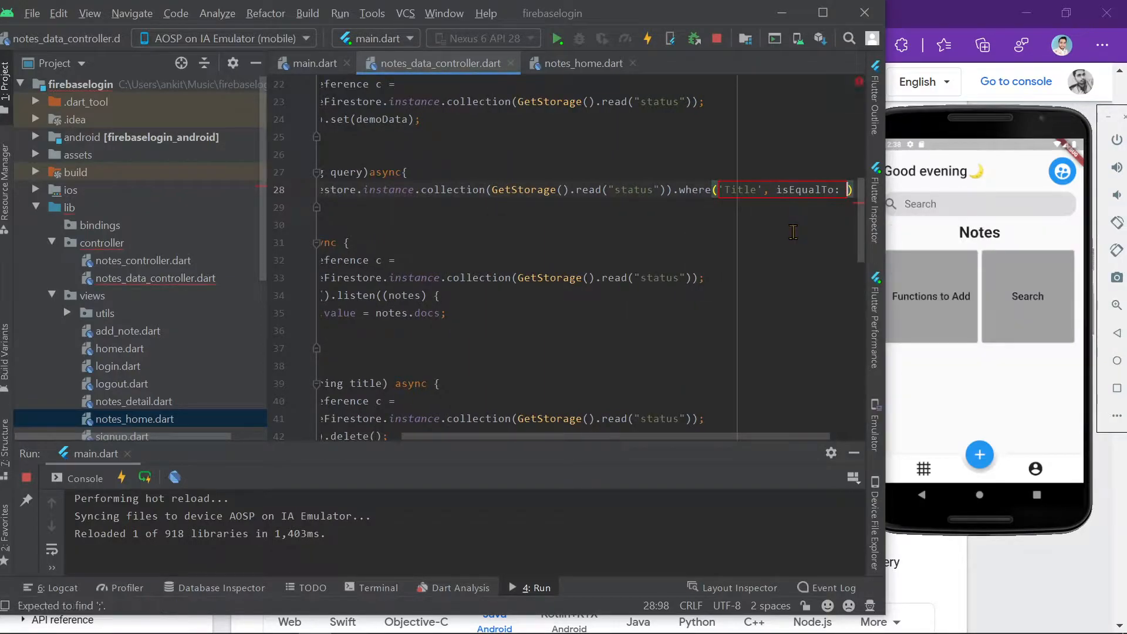
{"action": "scroll", "scroll_direction": "right", "scroll_amount": 3}
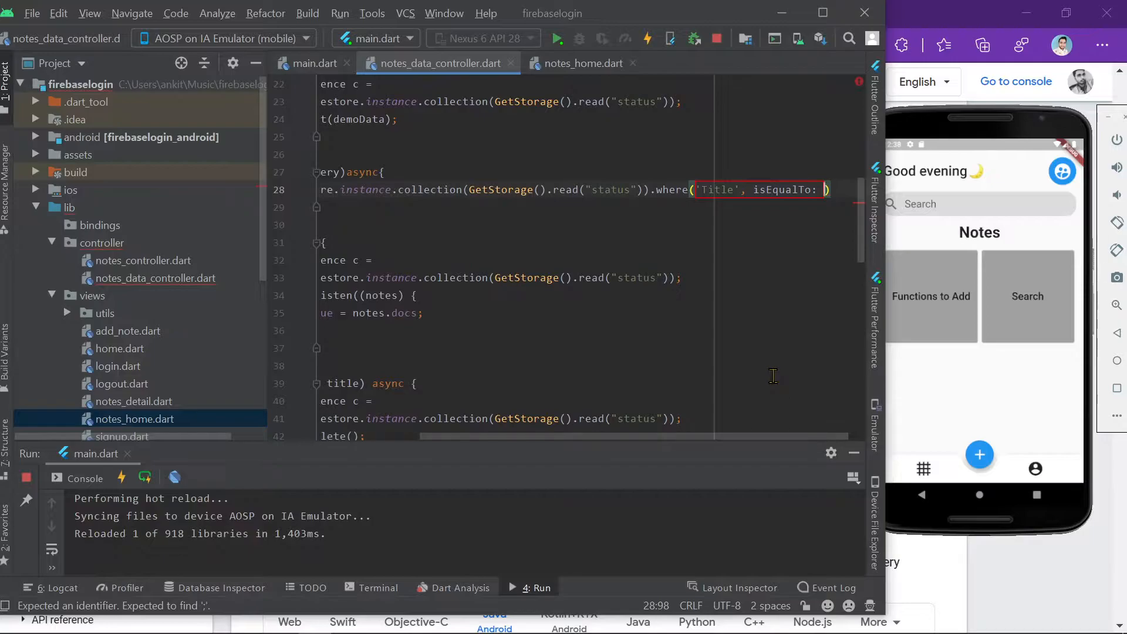
{"action": "mouse_move", "coordinate": [966, 325]}
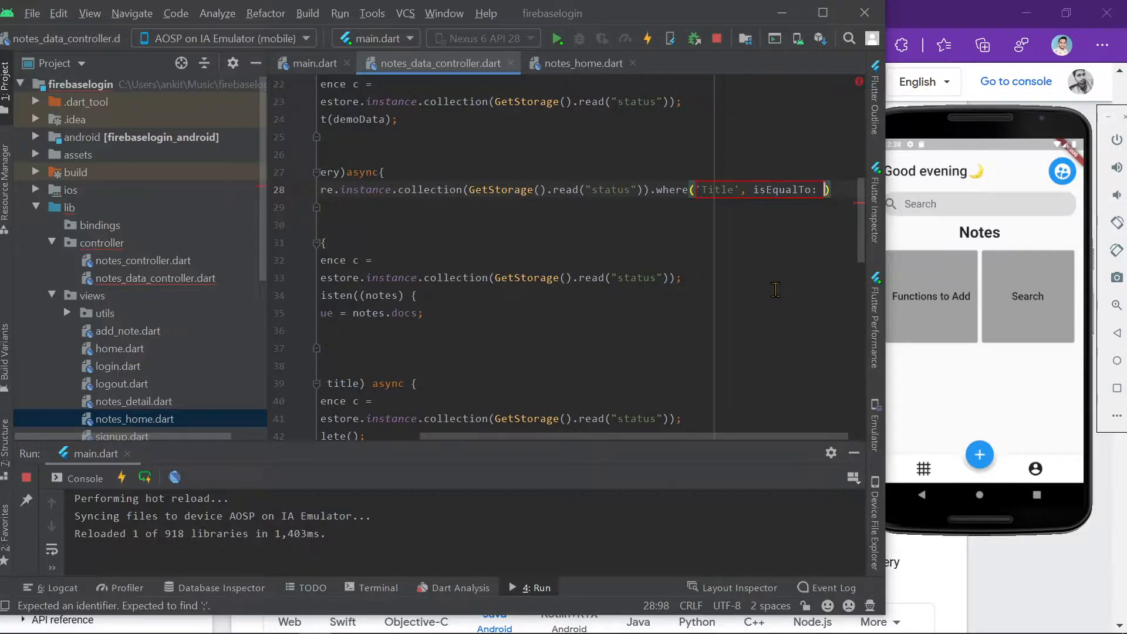
{"action": "type", "text": "query"}
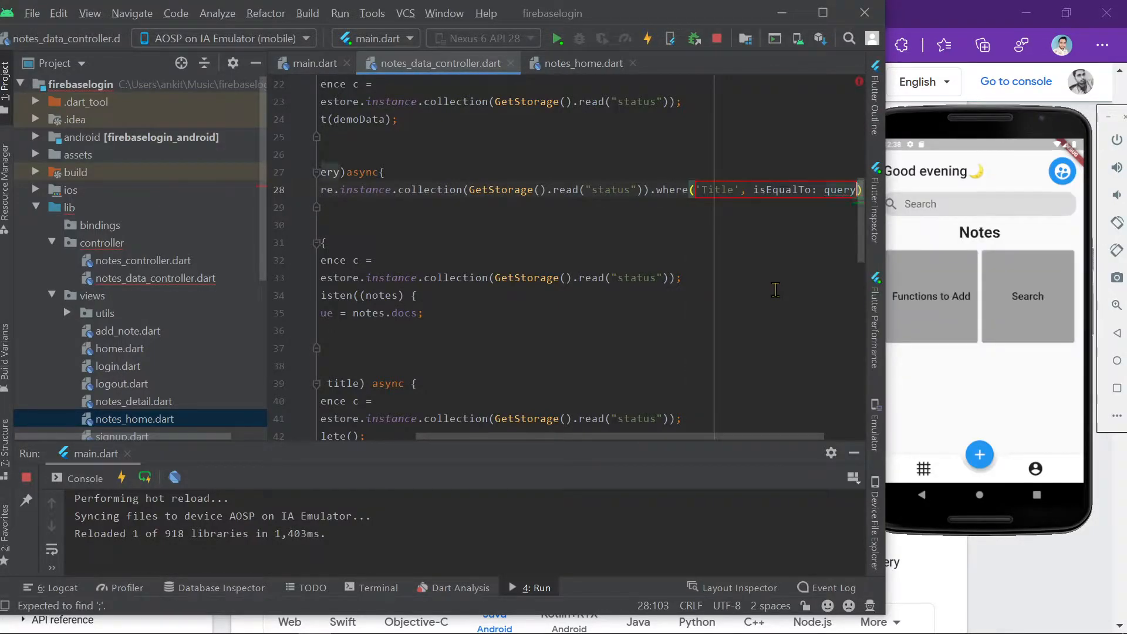
{"action": "type", "text": ".get("}
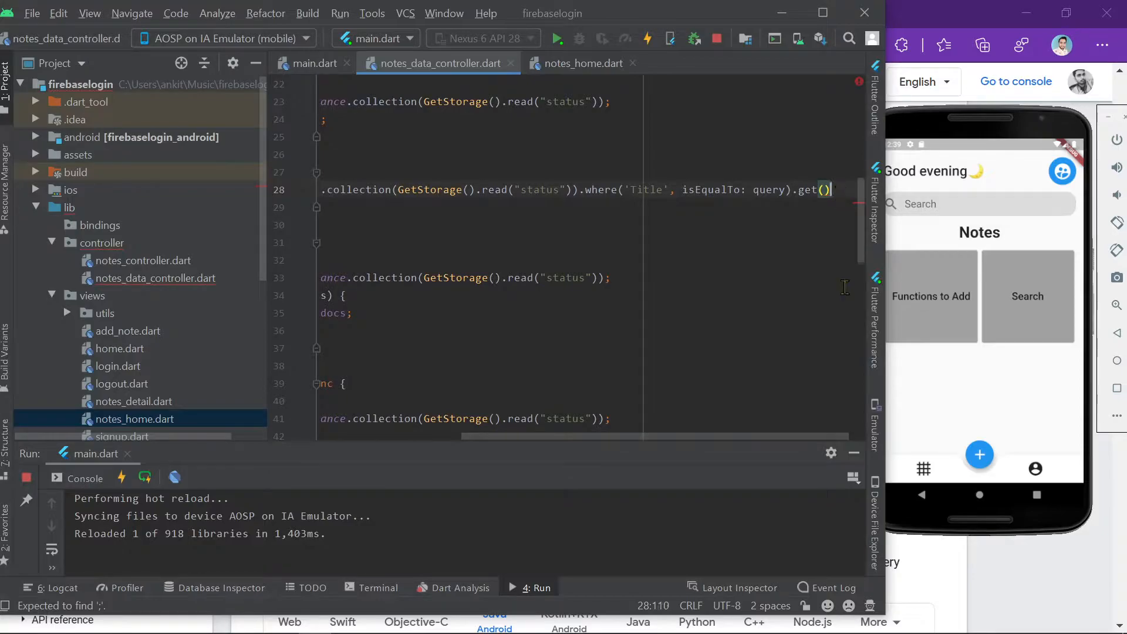
Step: Chain .then((value) => searchList.value = value.docs); and reformat the file
{"action": "type", "text": ".then((value) => null"}
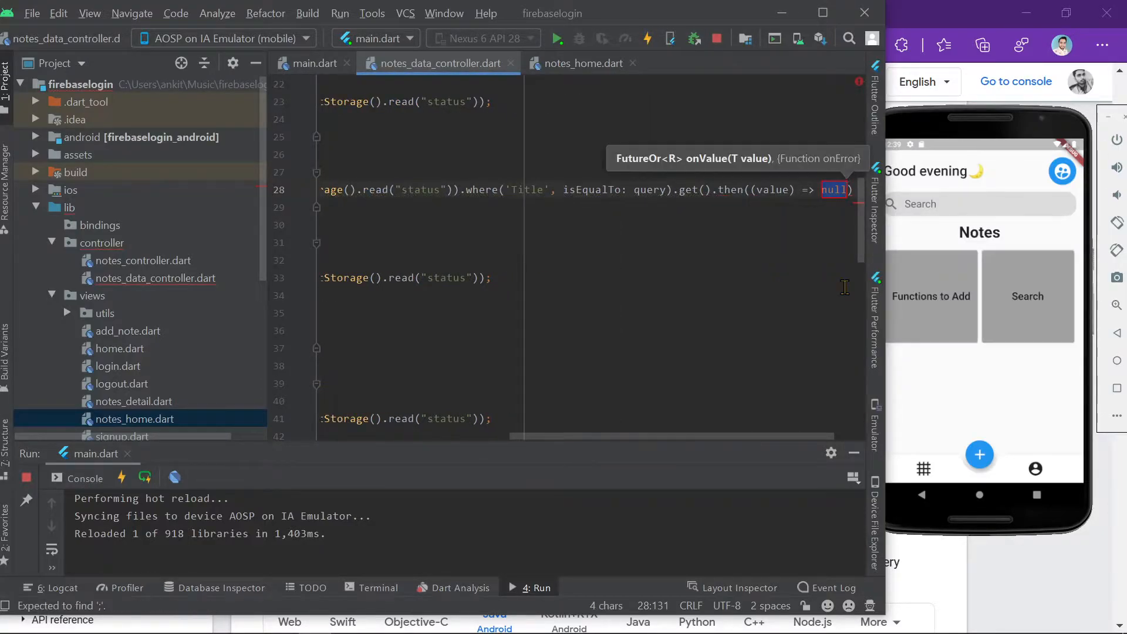
{"action": "type", "text": "searchLis"}
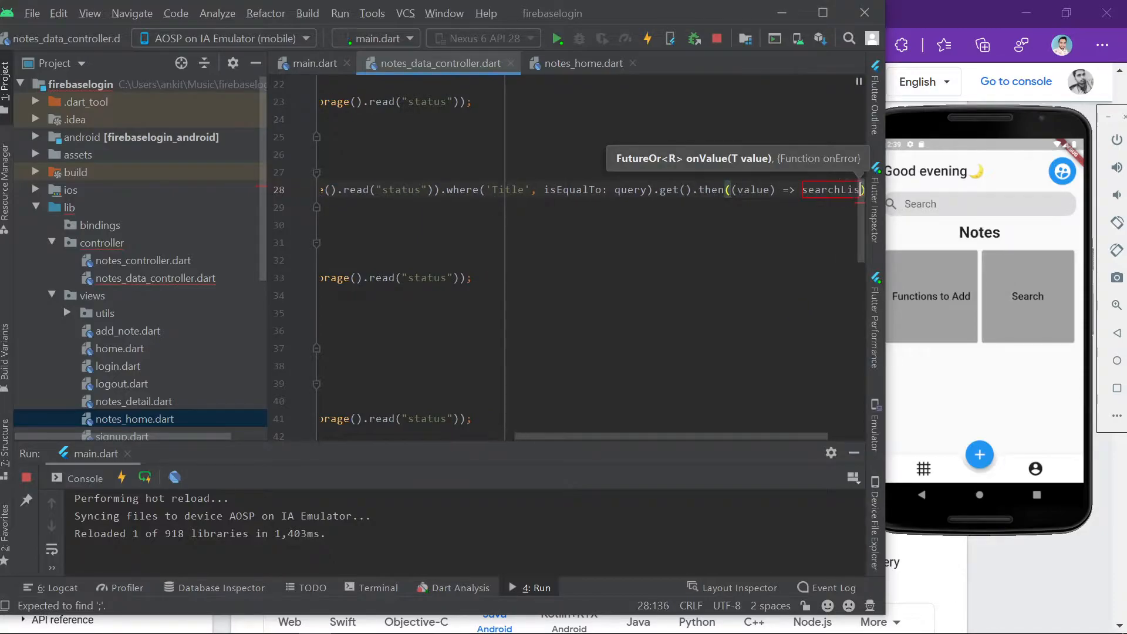
{"action": "type", "text": ".value"}
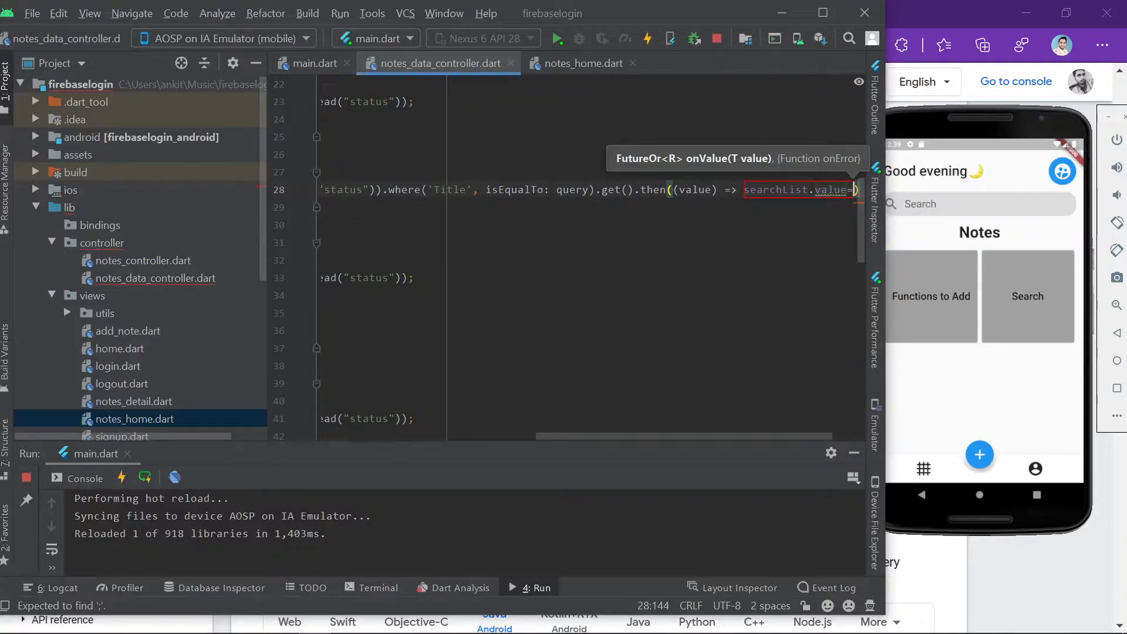
{"action": "type", "text": "=value"}
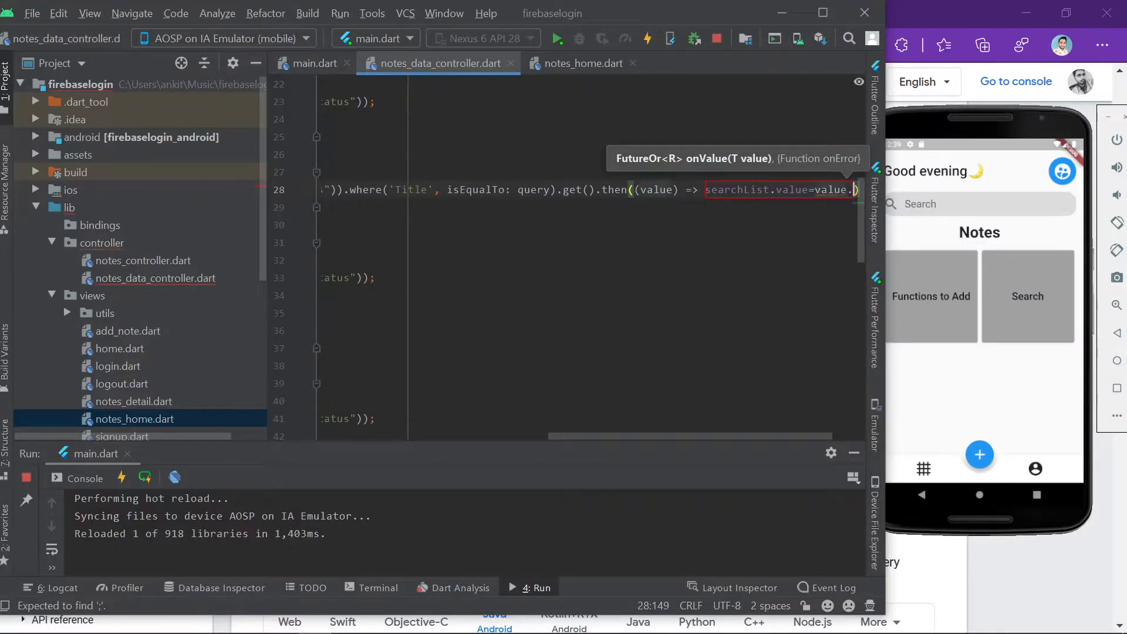
{"action": "type", "text": ".docs"}
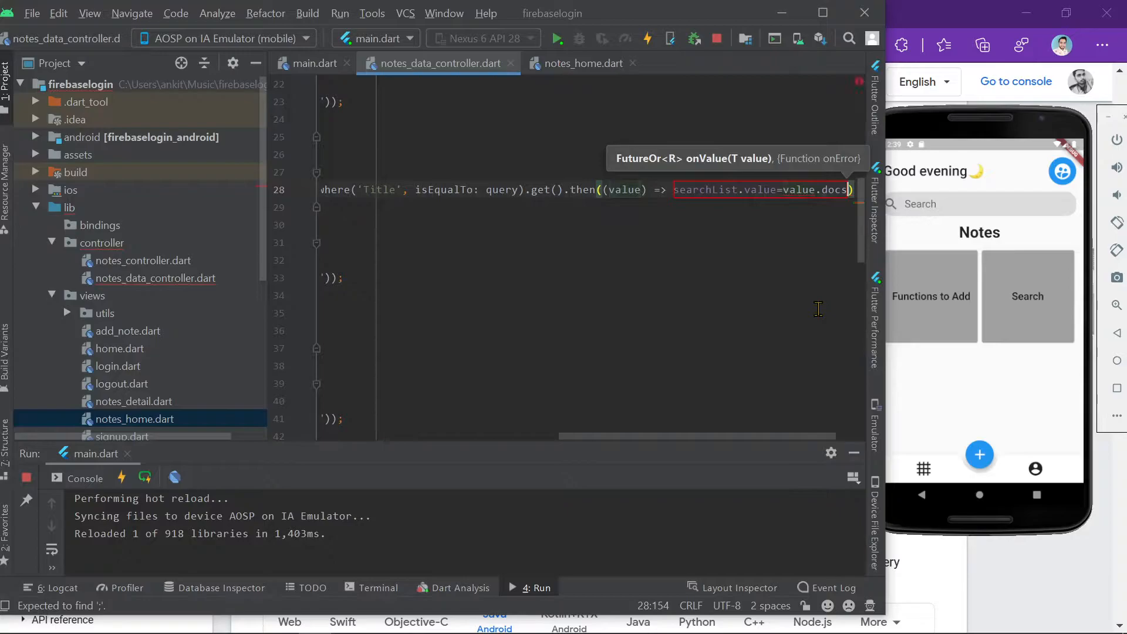
{"action": "type", "text": ";"}
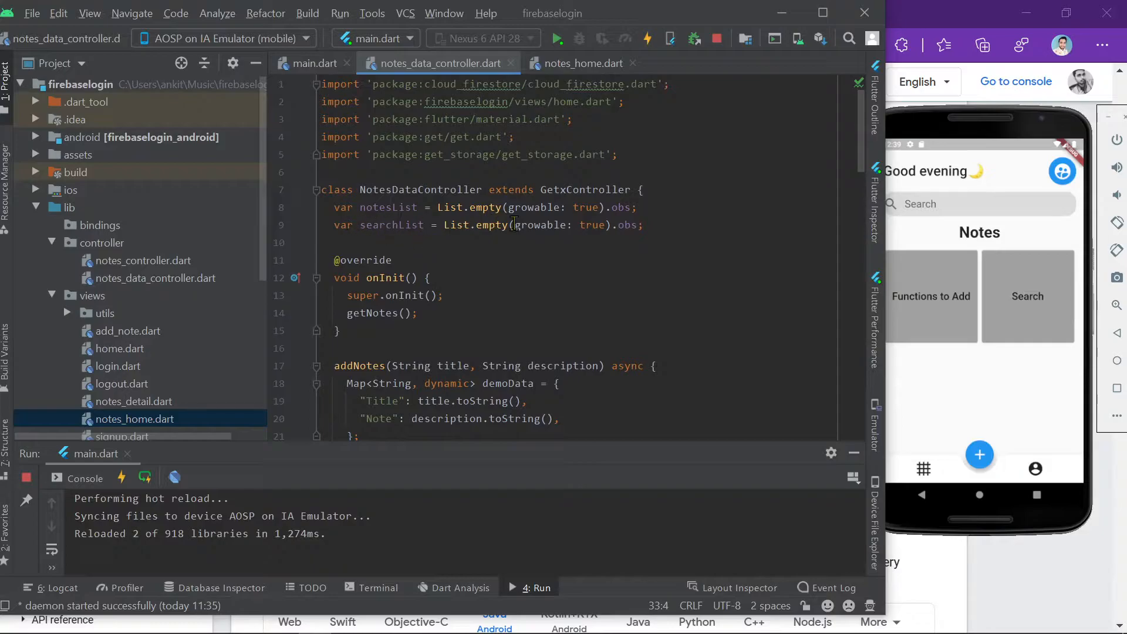
{"action": "left_click", "coordinate": [639, 225]}
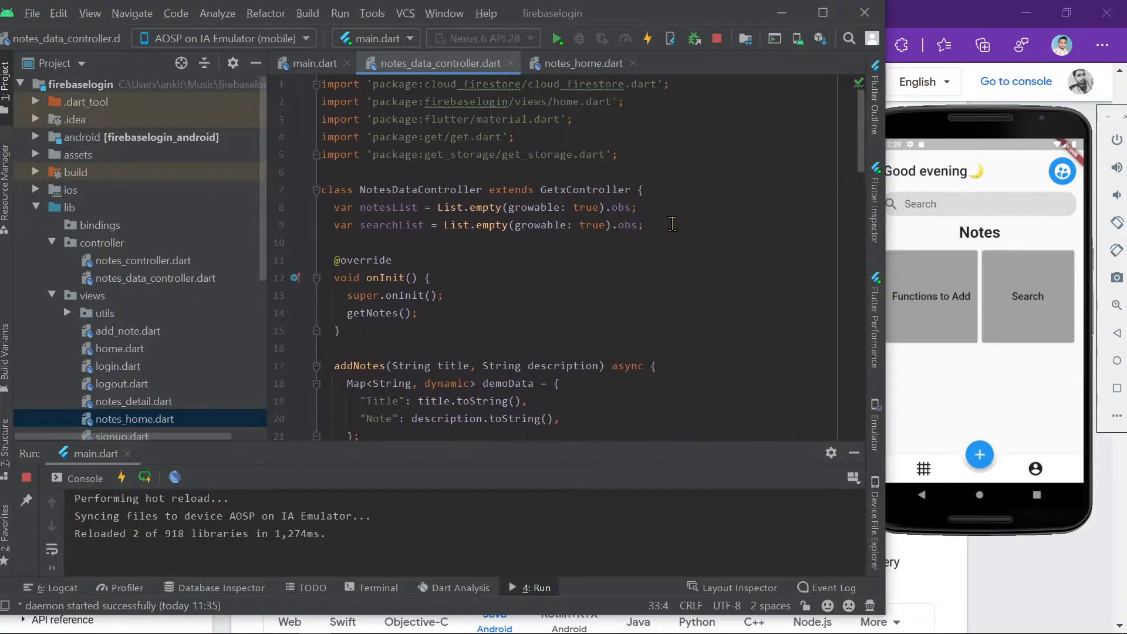
{"action": "scroll", "scroll_direction": "down", "scroll_amount": 3}
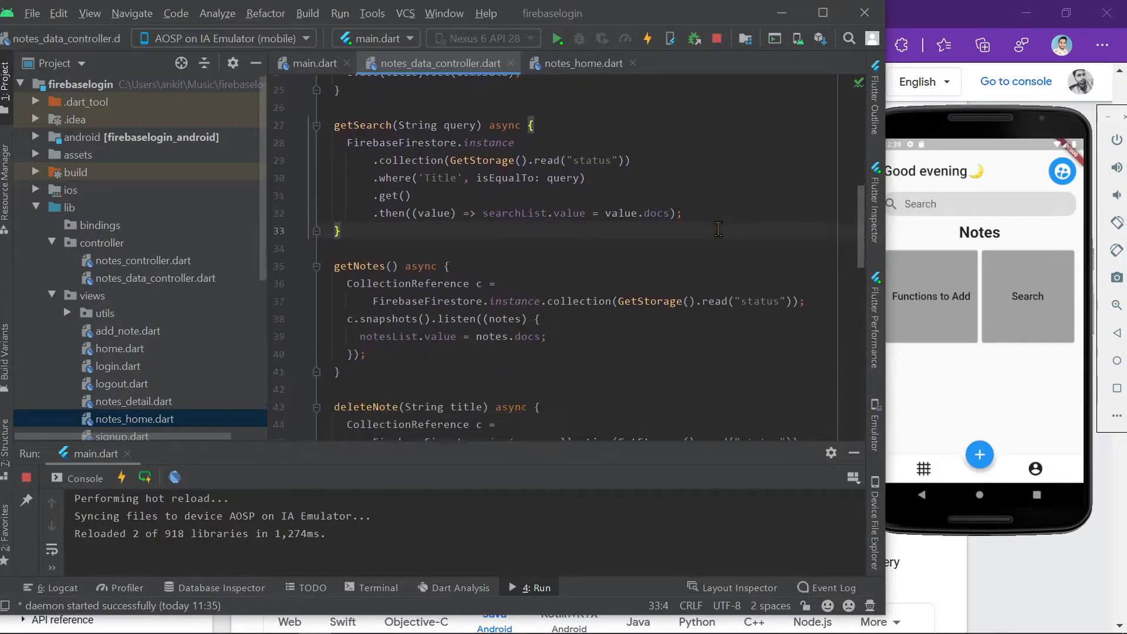
Step: Insert a ListView.builder with an itemBuilder (context, index) below the search field in notes_home.dart
{"action": "left_click", "coordinate": [580, 64]}
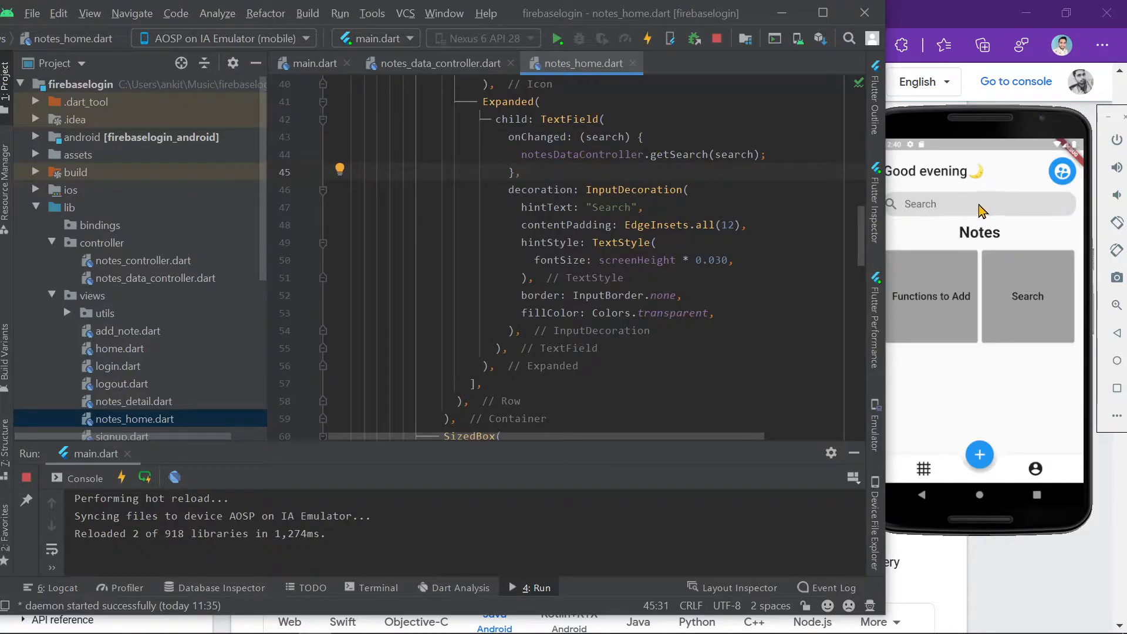
{"action": "mouse_move", "coordinate": [708, 200]}
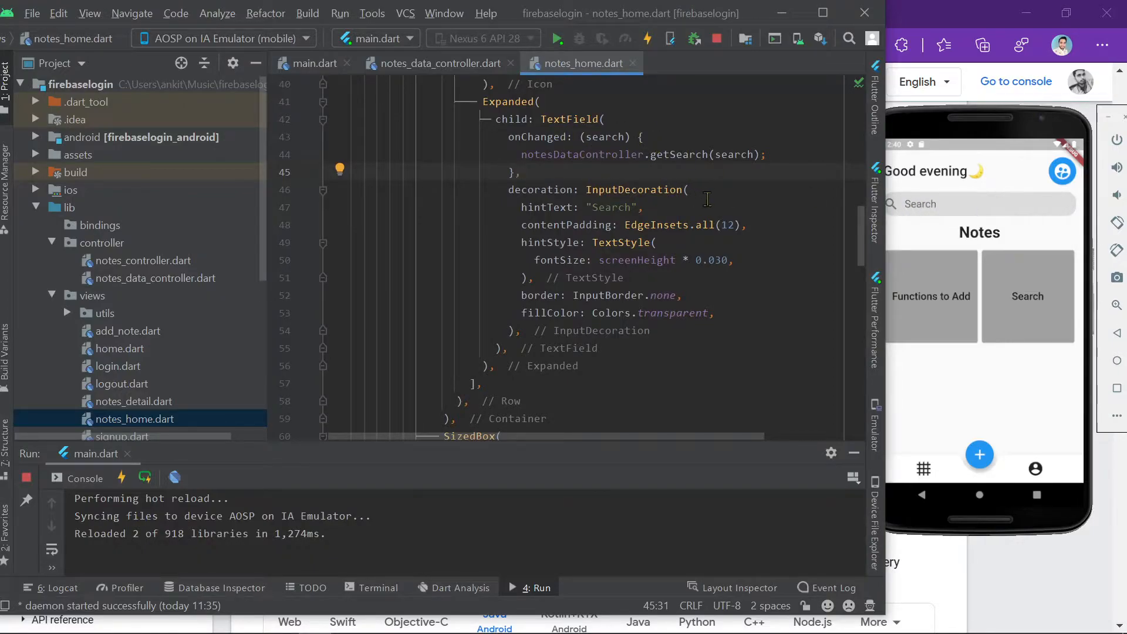
{"action": "scroll", "scroll_direction": "down", "scroll_amount": 3}
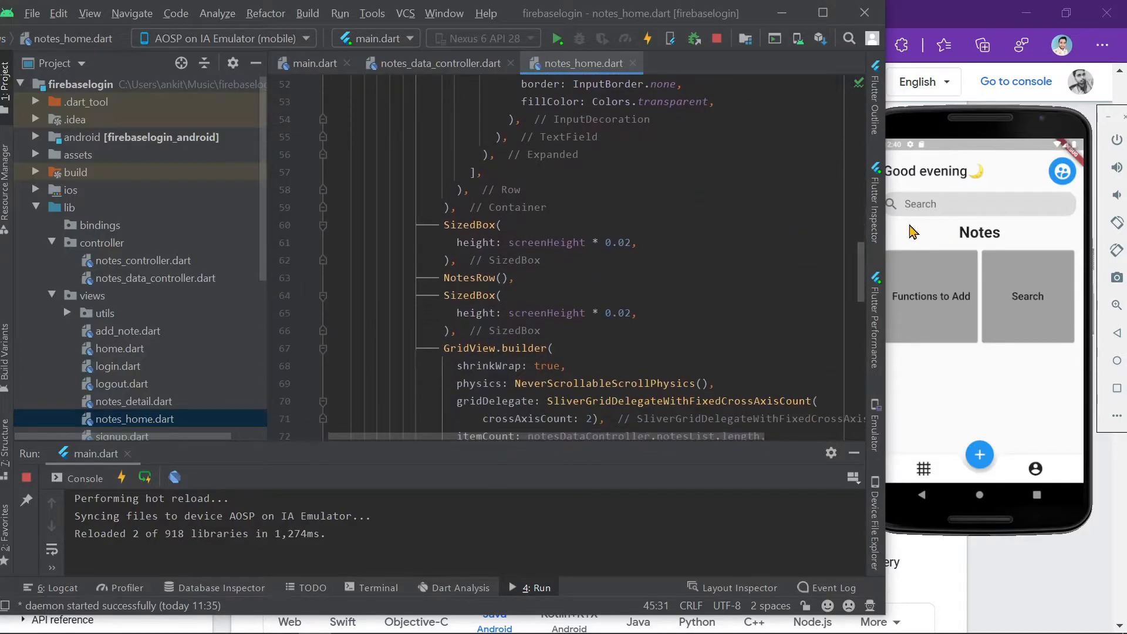
{"action": "mouse_move", "coordinate": [965, 252]}
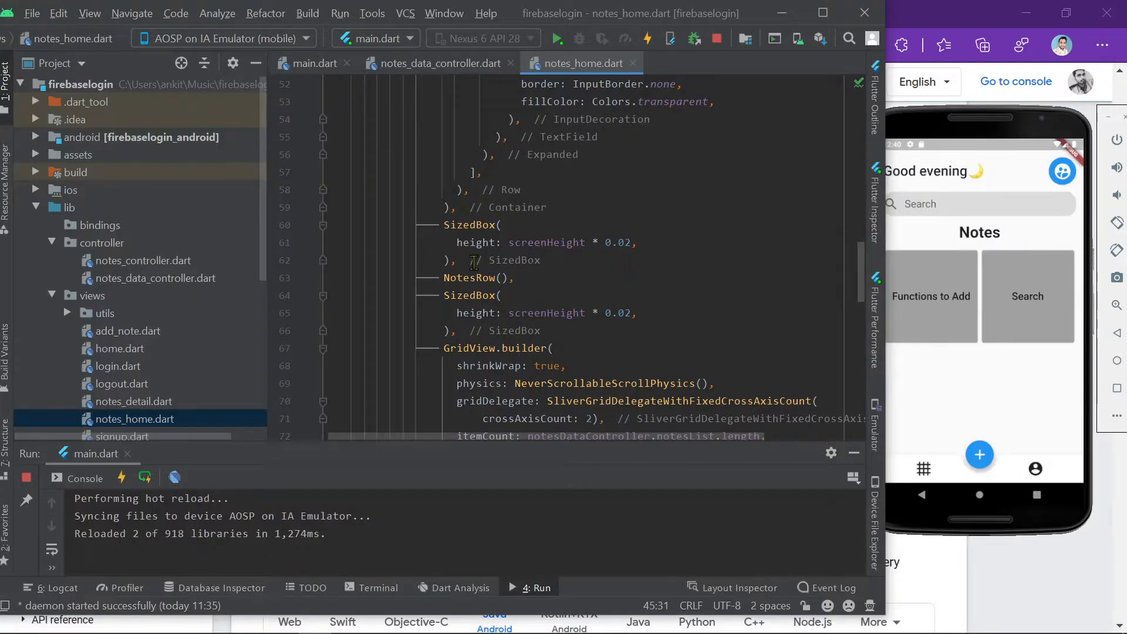
{"action": "left_click", "coordinate": [459, 261]}
{"action": "type", "text": "L"}
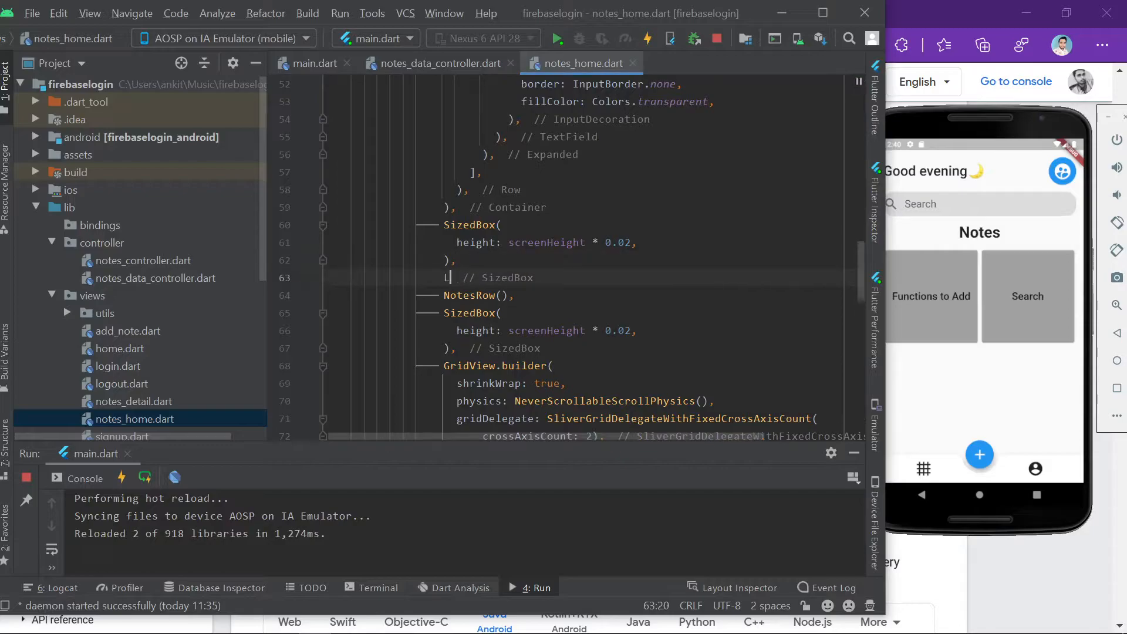
{"action": "type", "text": "istV"}
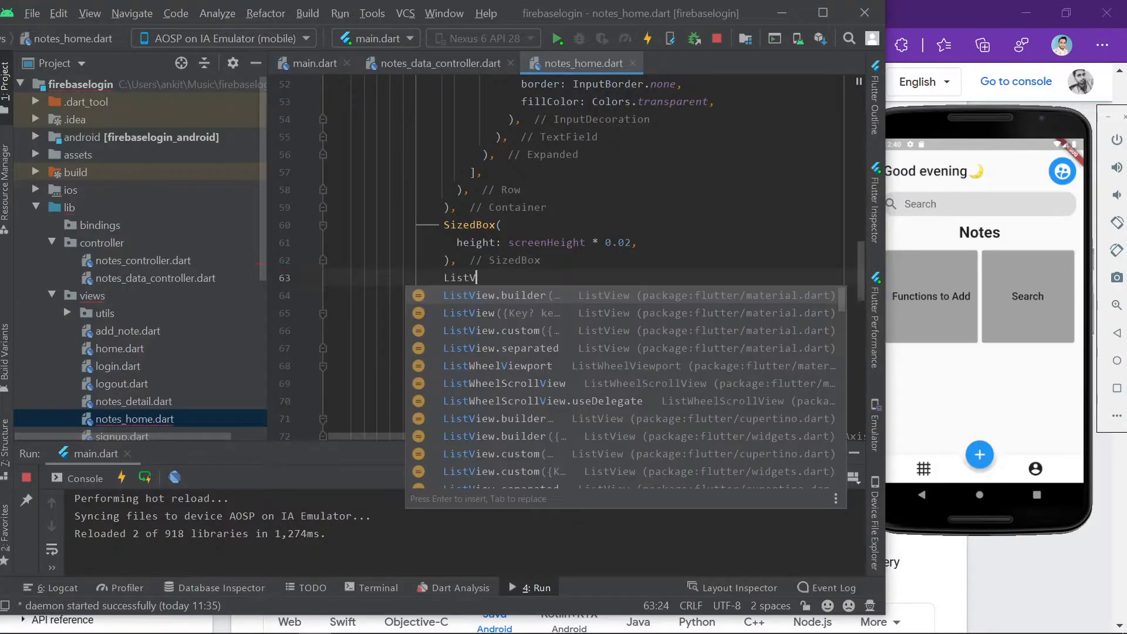
{"action": "left_click", "coordinate": [498, 294]}
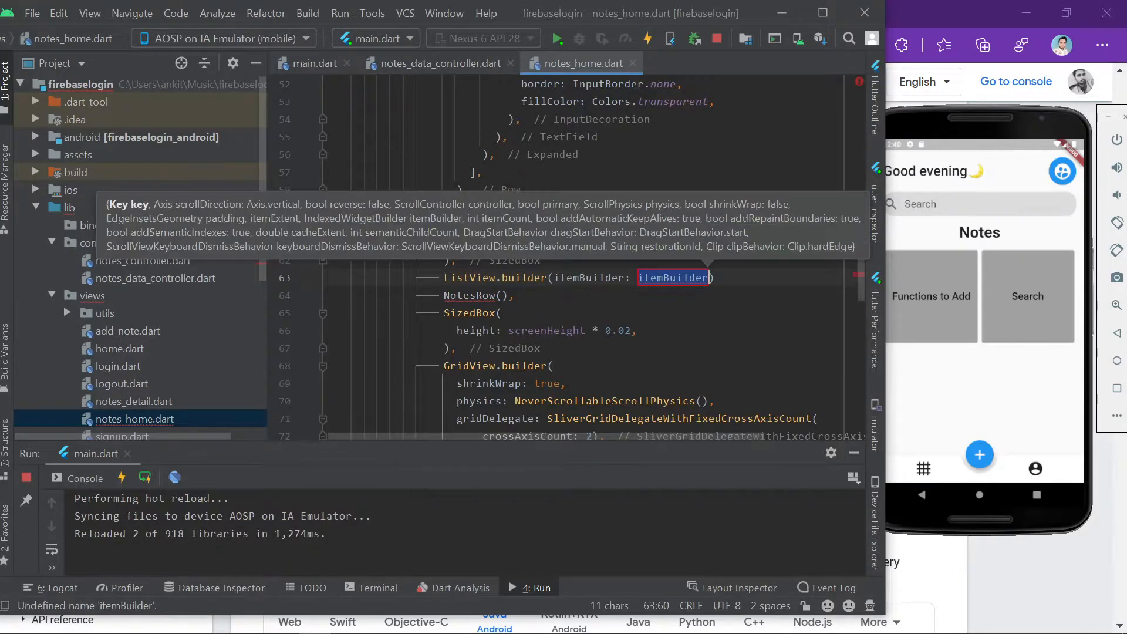
{"action": "type", "text": "(context)"}
{"action": "type", "text": "ret"}
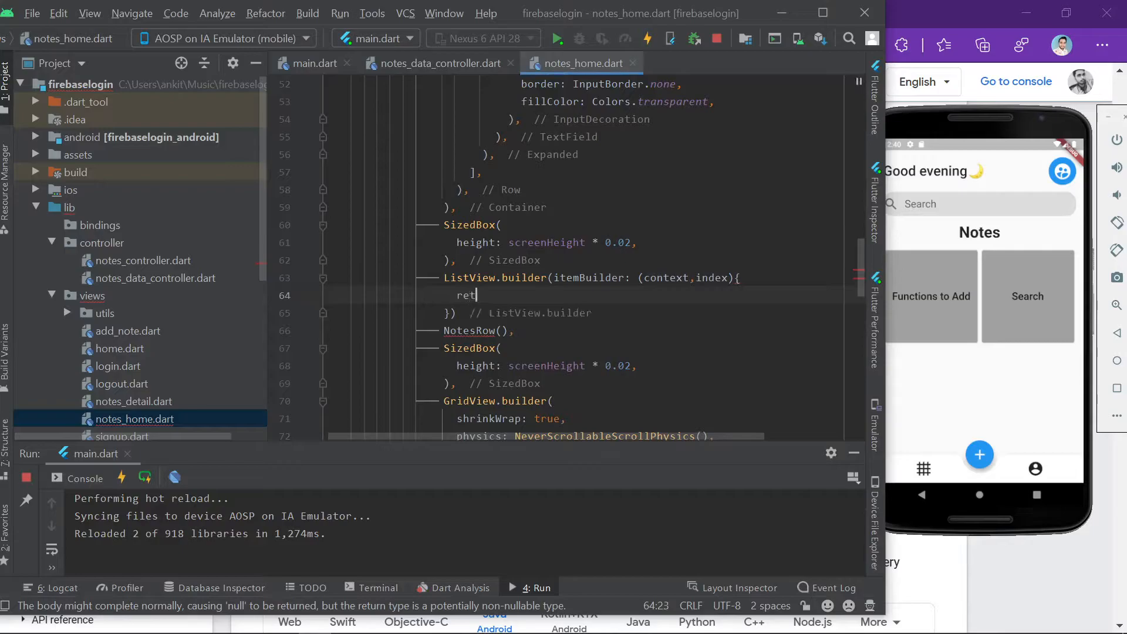
Step: Return Text(notesDataController.searchList[index]['Title'].toString()) from the itemBuilder
{"action": "type", "text": "urn"}
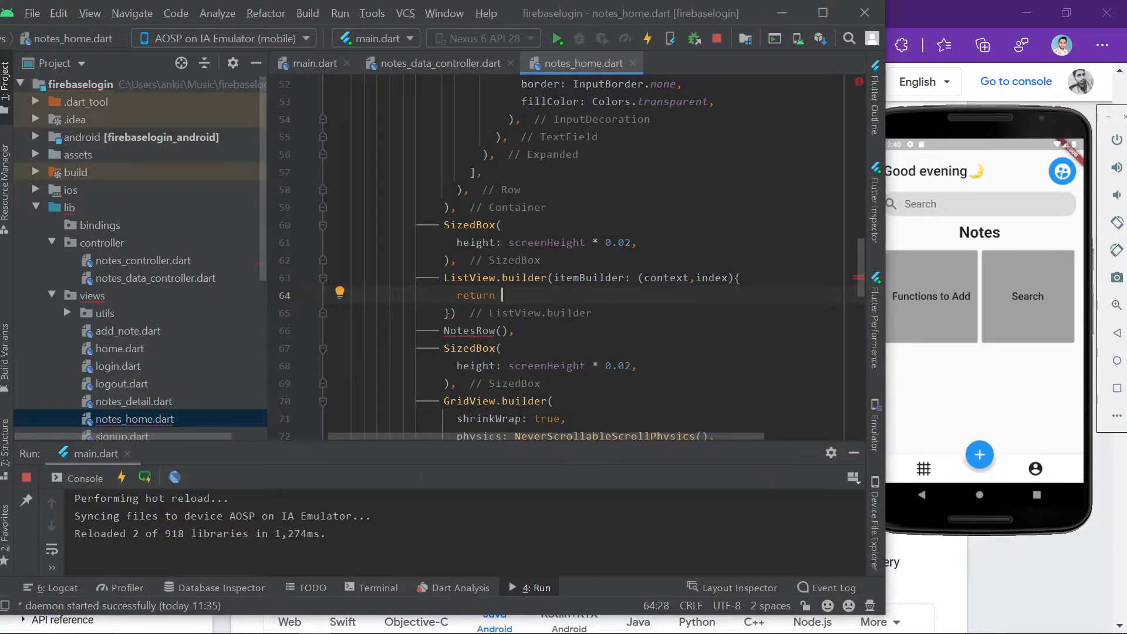
{"action": "type", "text": "Text"}
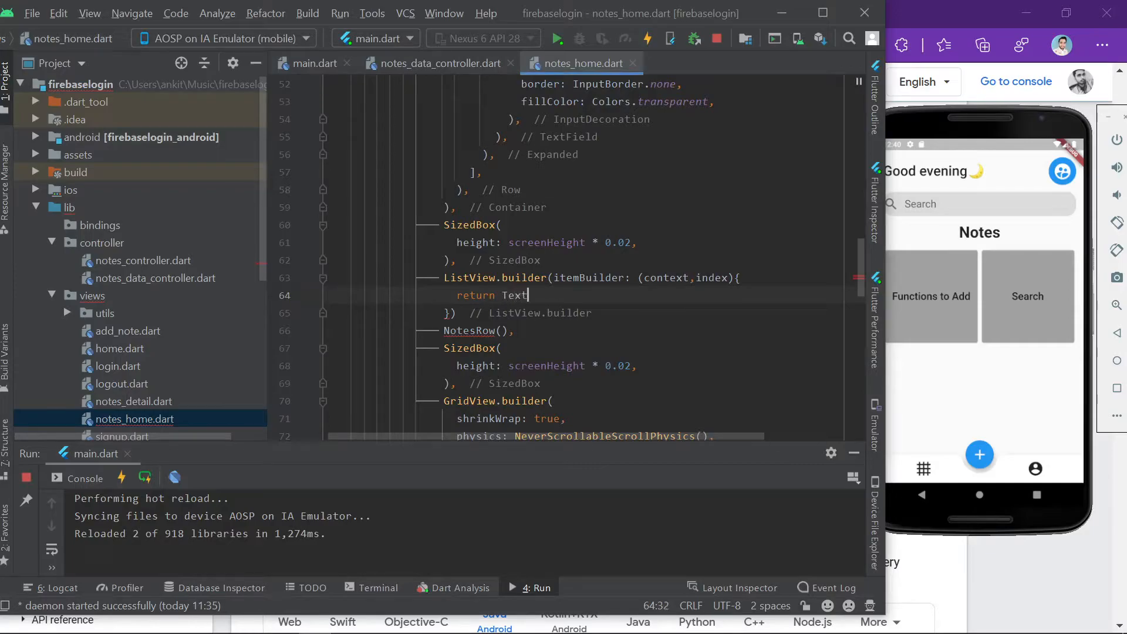
{"action": "type", "text": "()"}
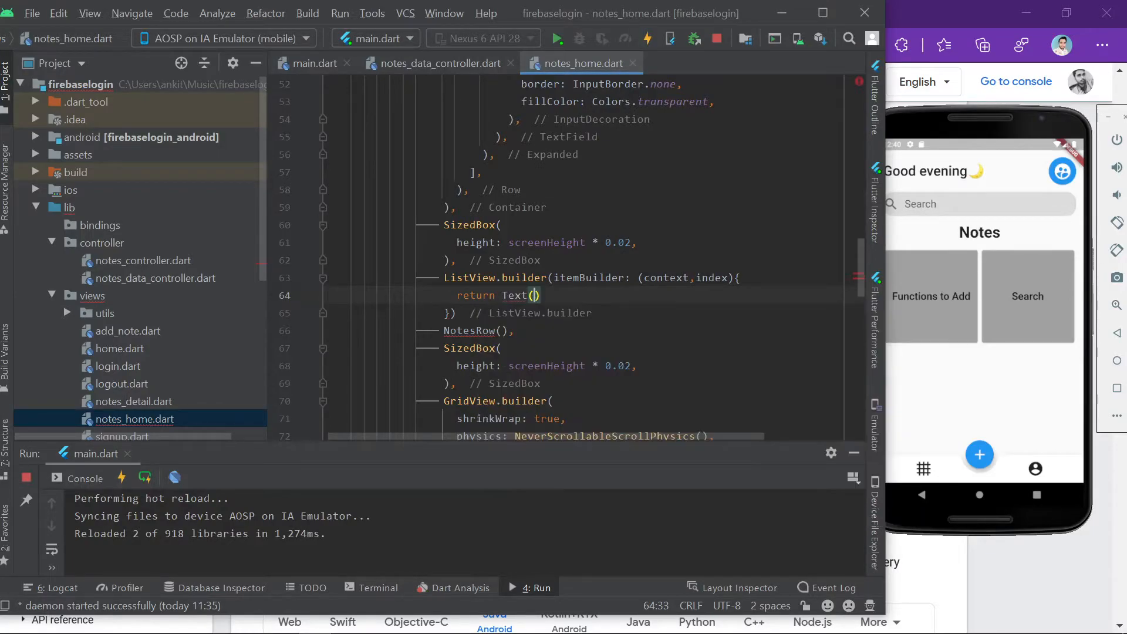
{"action": "type", "text": "note"}
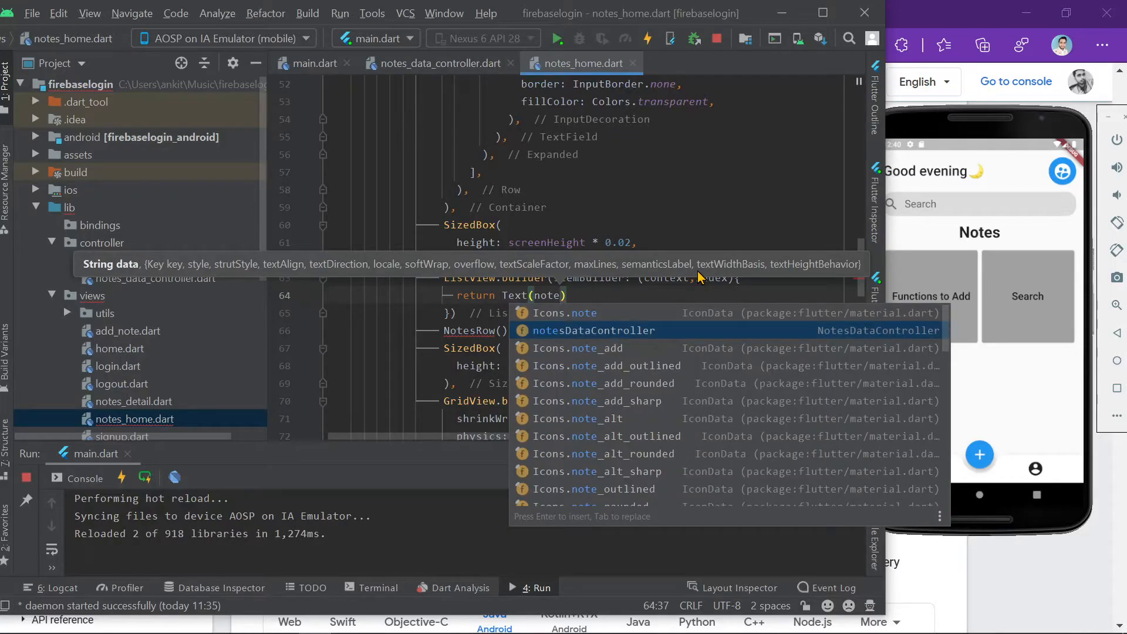
{"action": "type", "text": "notesDataController.searchList["}
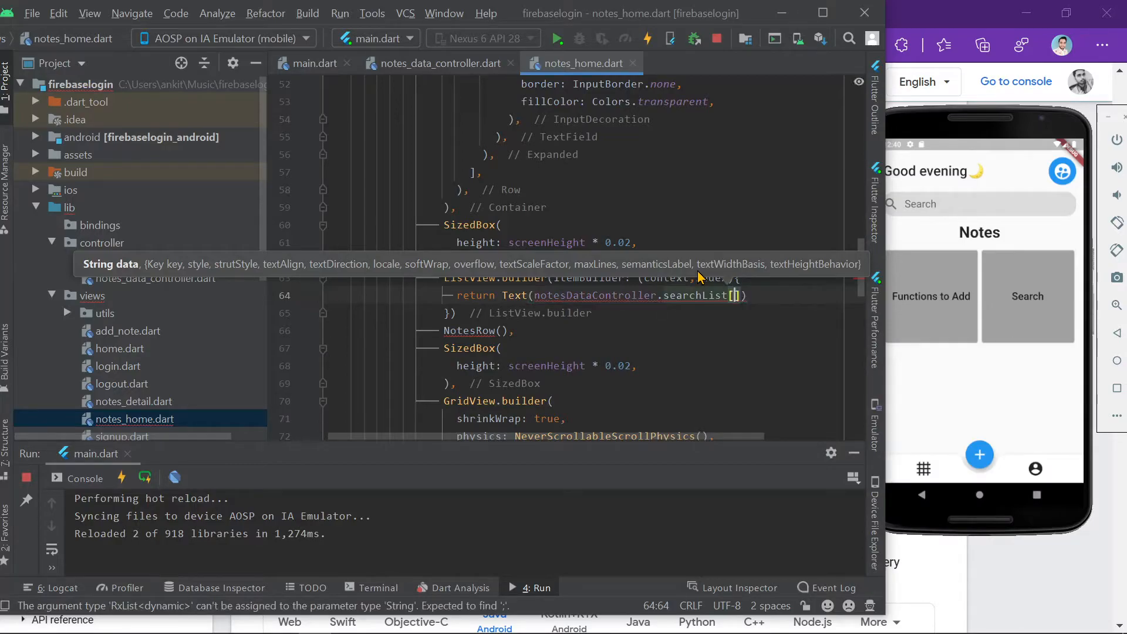
{"action": "type", "text": "index"}
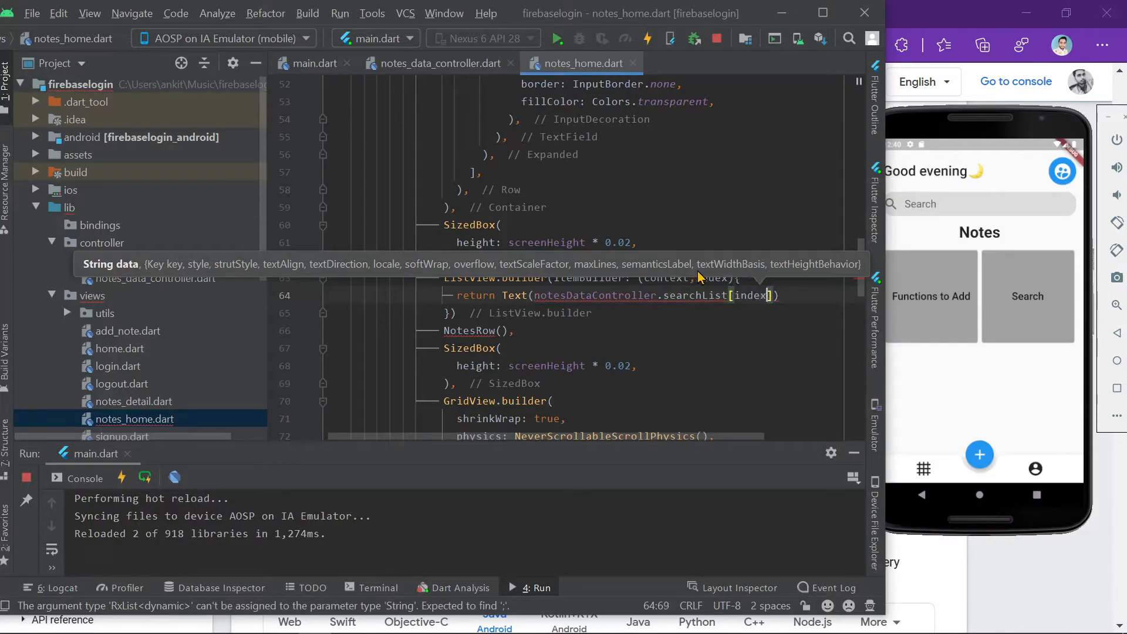
{"action": "type", "text": "[]"}
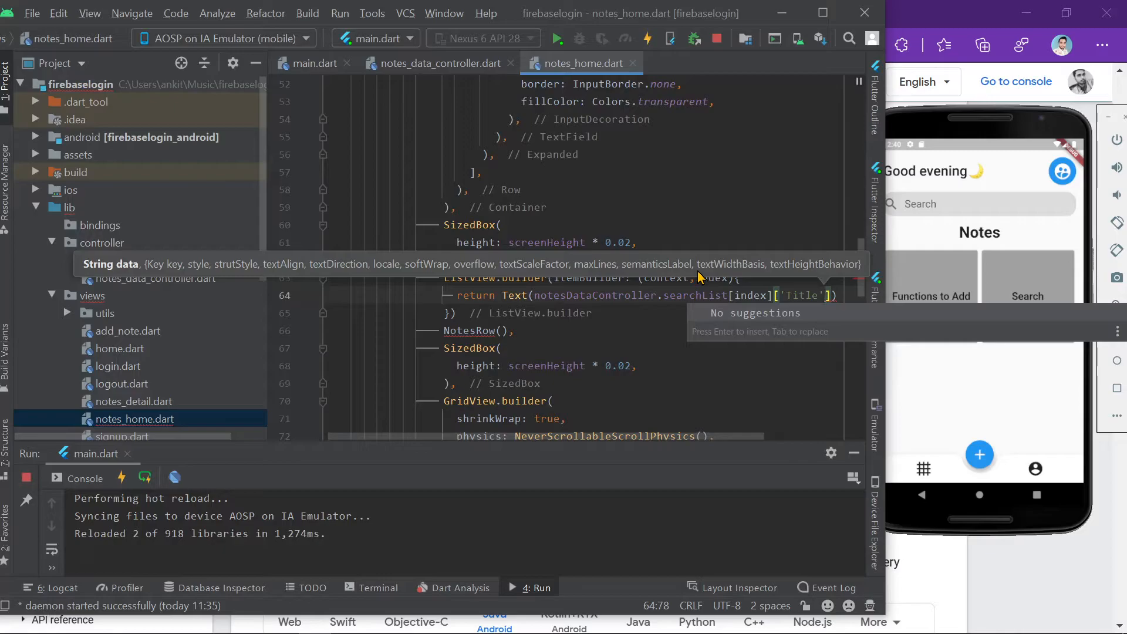
{"action": "type", "text": ".toString("}
{"action": "left_click", "coordinate": [598, 277]}
{"action": "type", "text": ","}
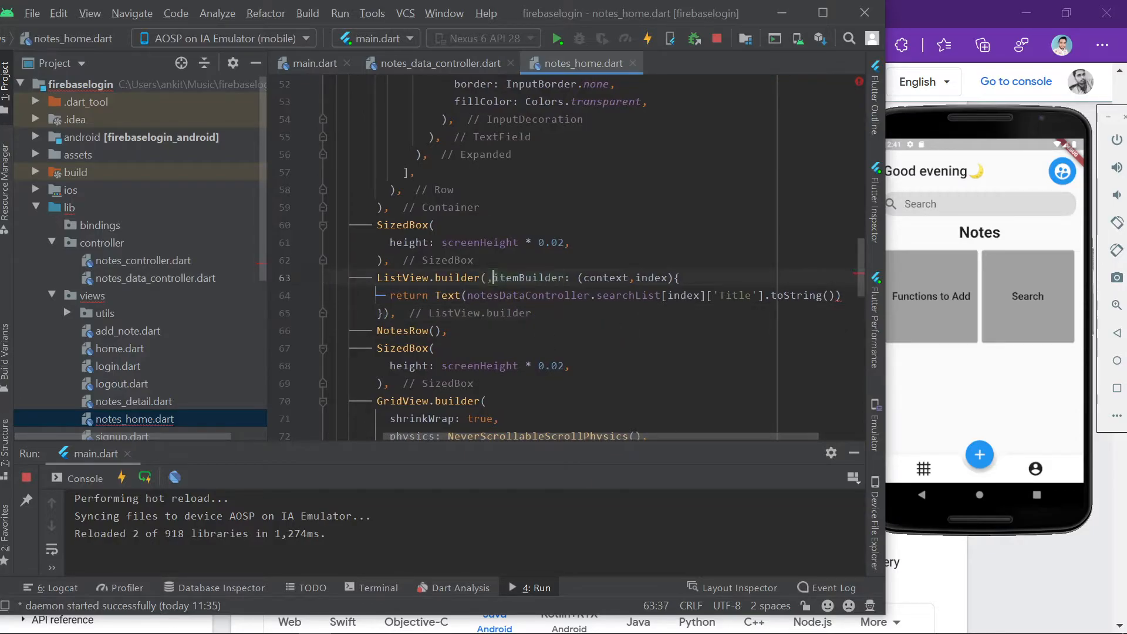
{"action": "type", "text": "te"}
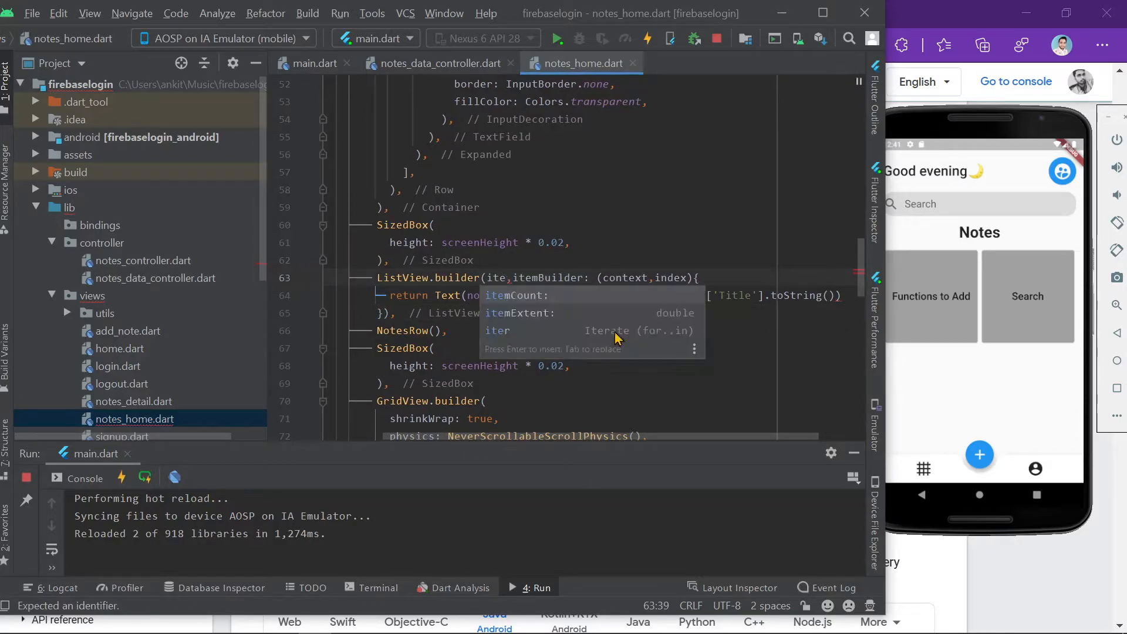
Step: Set itemCount: notesDataController.searchList.length
{"action": "type", "text": "itemCount:"}
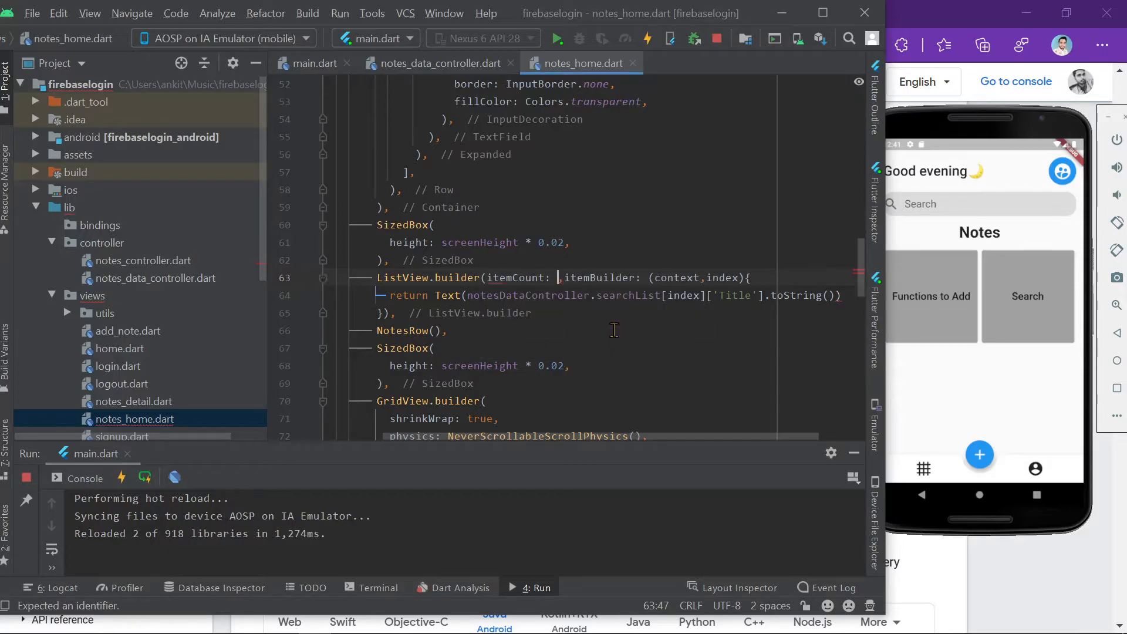
{"action": "type", "text": "not"}
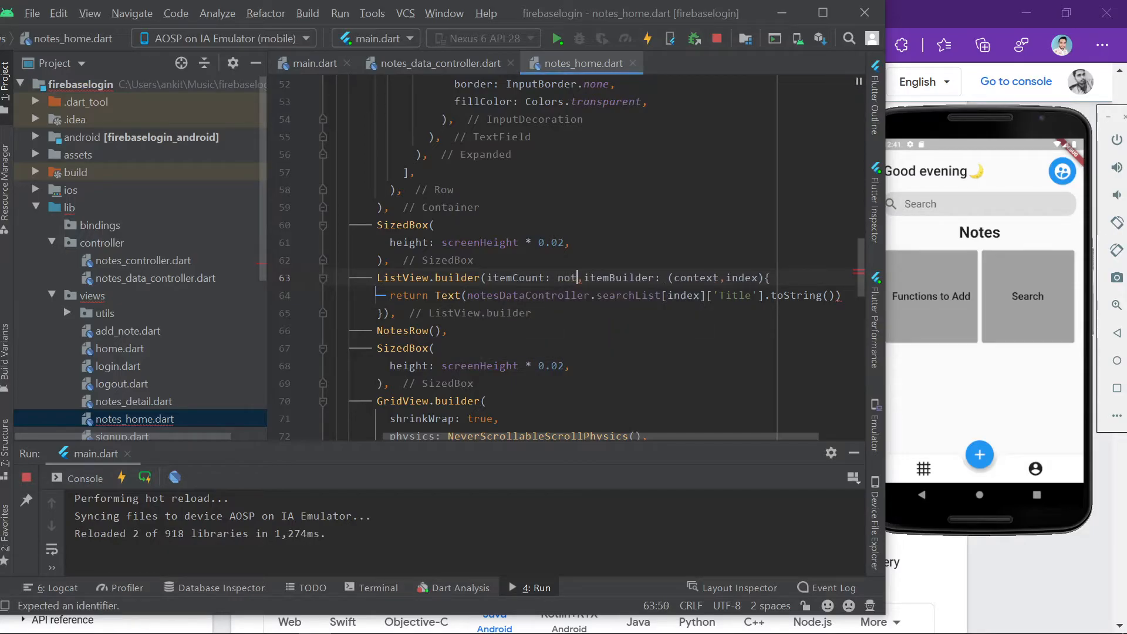
{"action": "type", "text": "esDataController."}
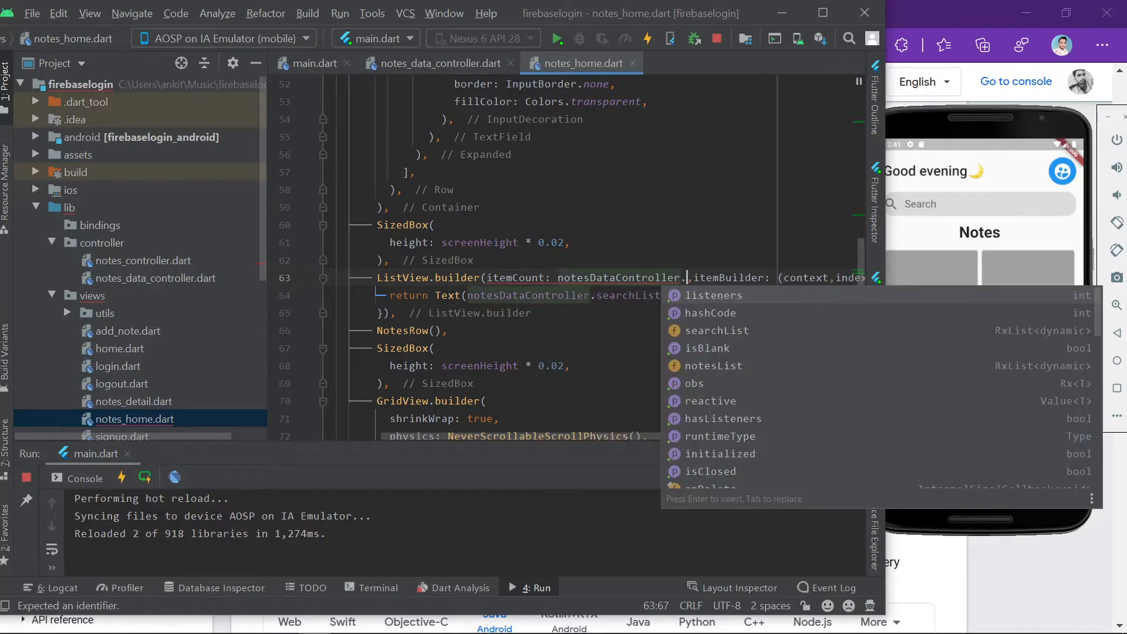
{"action": "type", "text": "searchList."}
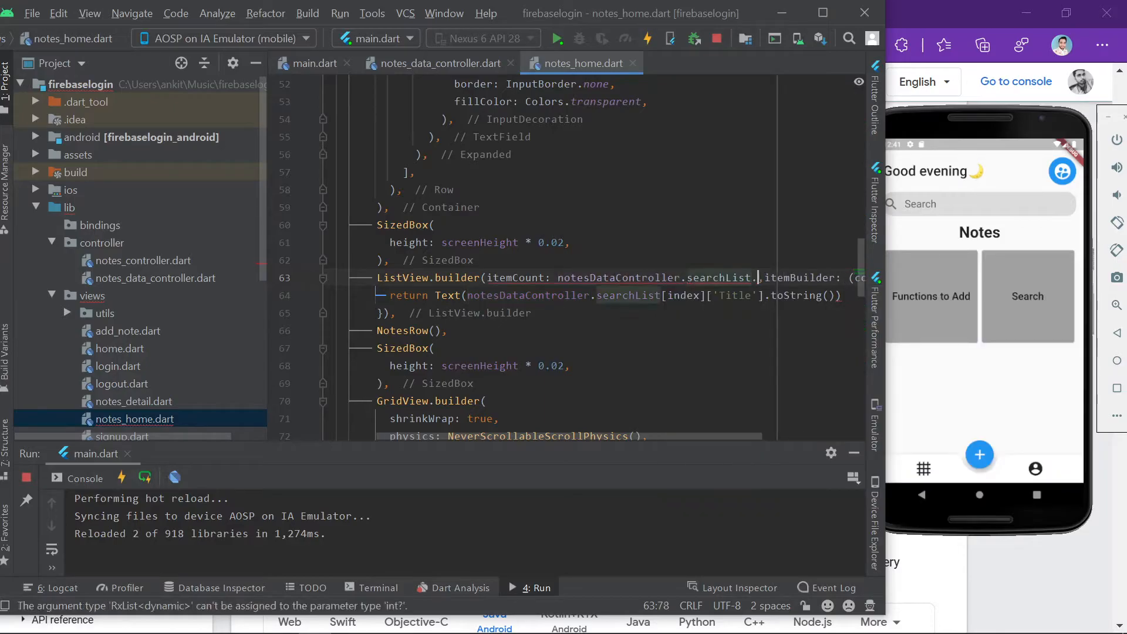
{"action": "type", "text": "length"}
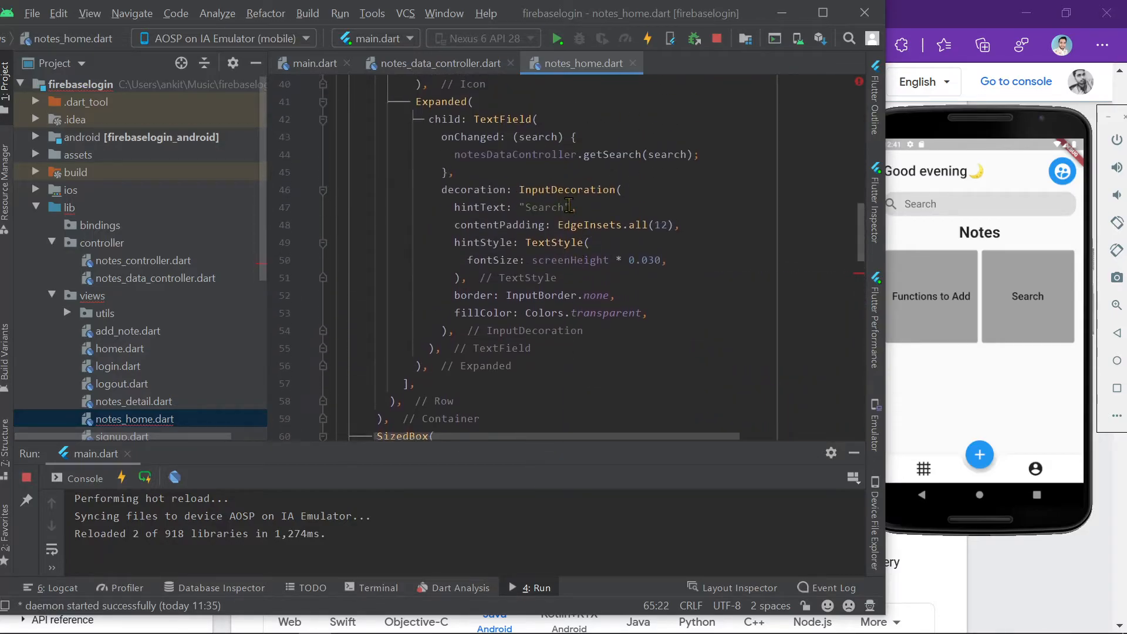
Step: Add the missing semicolon, reformat, and set shrinkWrap: true on the ListView.builder
{"action": "scroll", "scroll_direction": "down", "scroll_amount": 3}
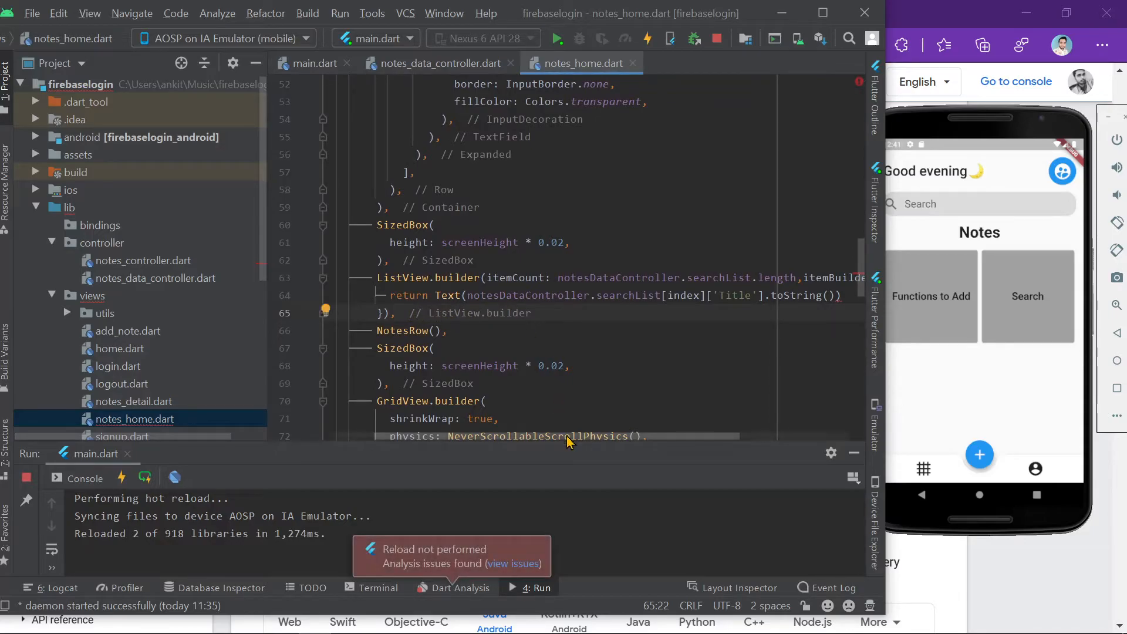
{"action": "scroll", "scroll_direction": "right", "scroll_amount": 3}
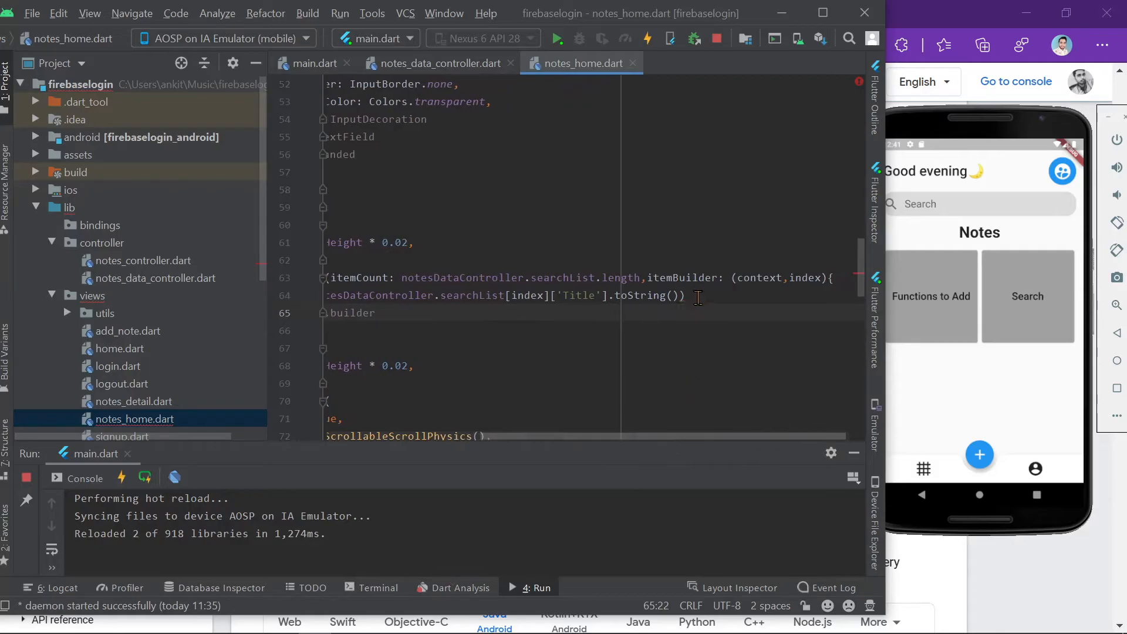
{"action": "type", "text": ";"}
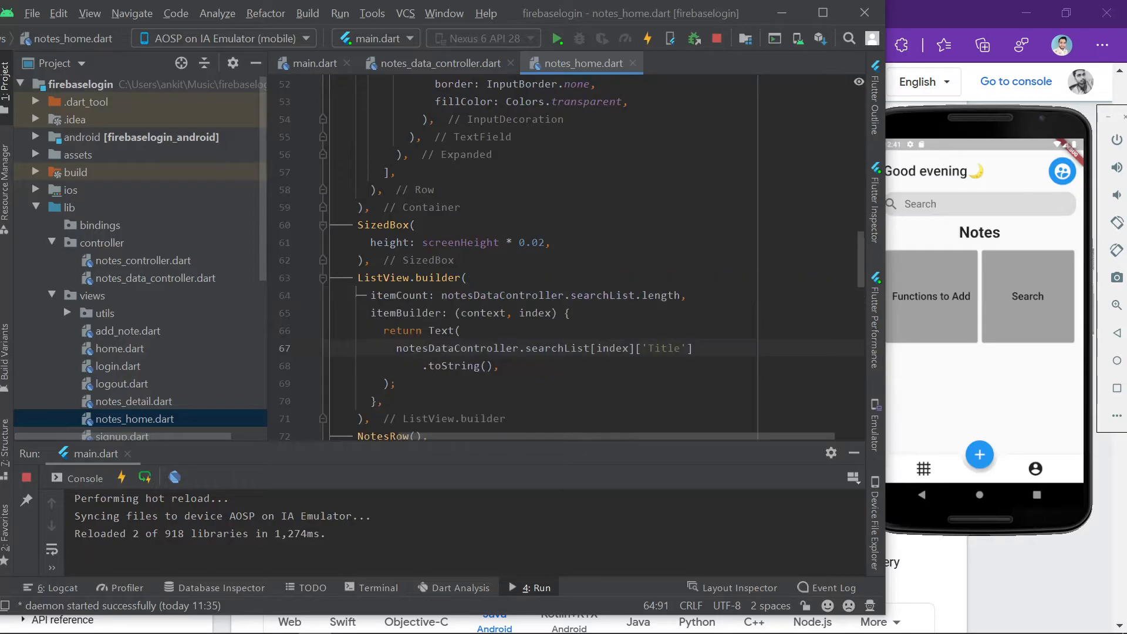
{"action": "left_click", "coordinate": [647, 37]}
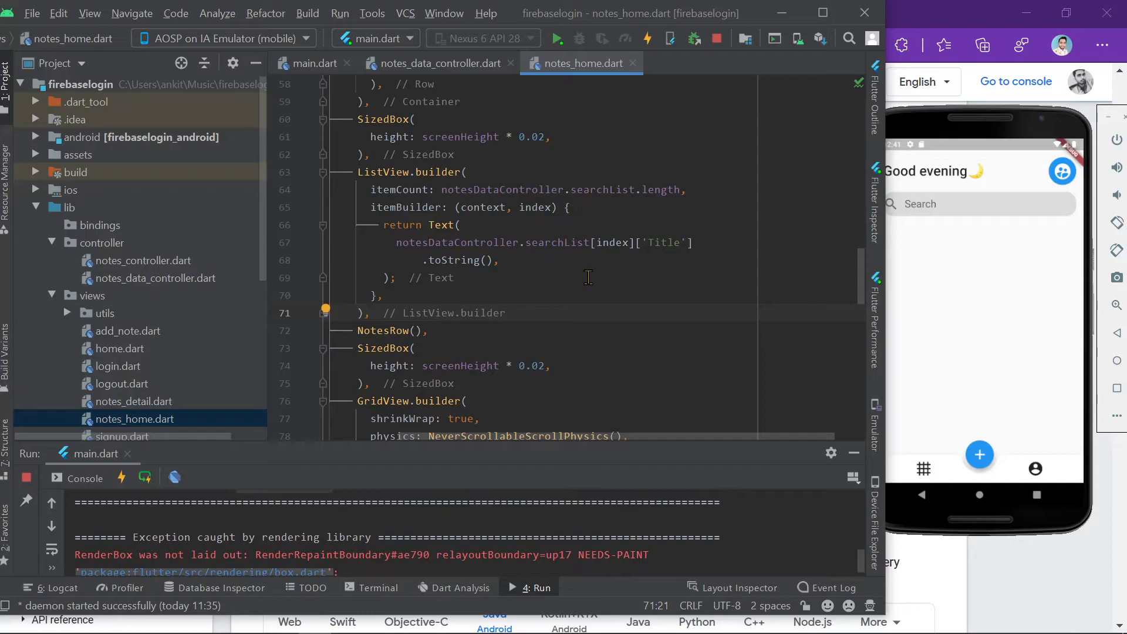
{"action": "left_click", "coordinate": [466, 172]}
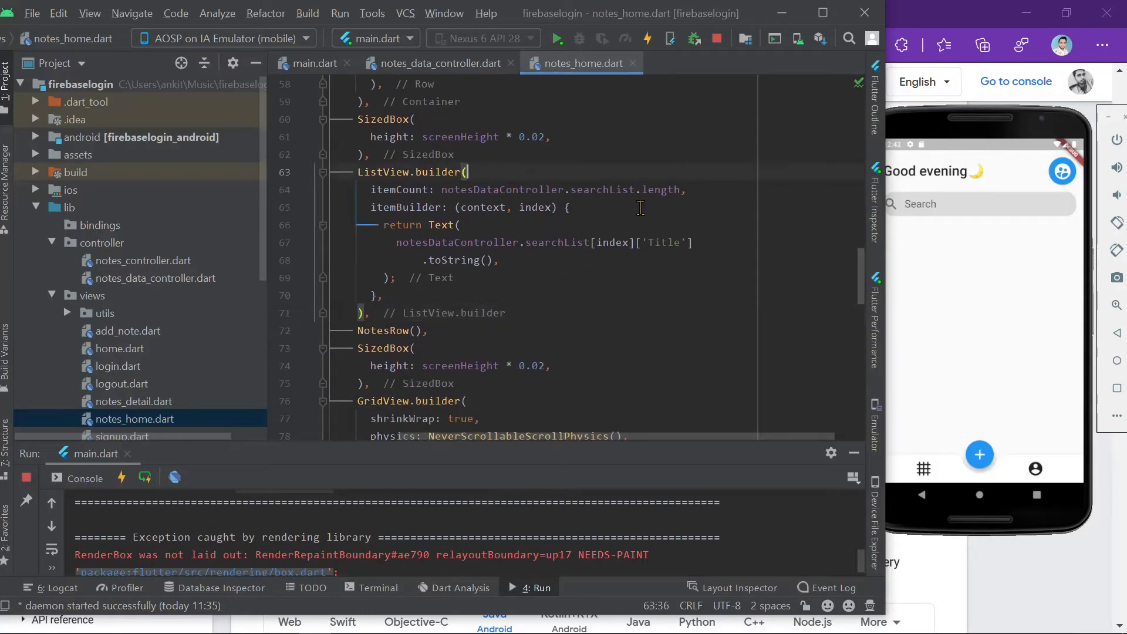
{"action": "type", "text": "shrinkWrap: true,"}
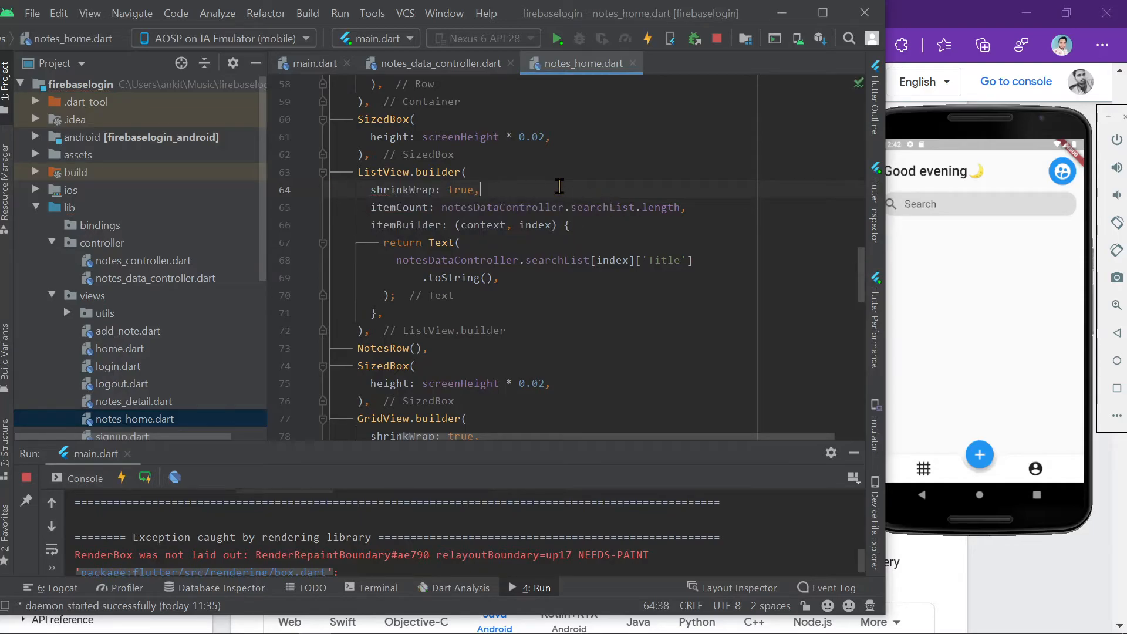
Step: Hot reload and search the emulator for Search, Functions to, Trying and Try to see matching titles listed
{"action": "left_click", "coordinate": [649, 38]}
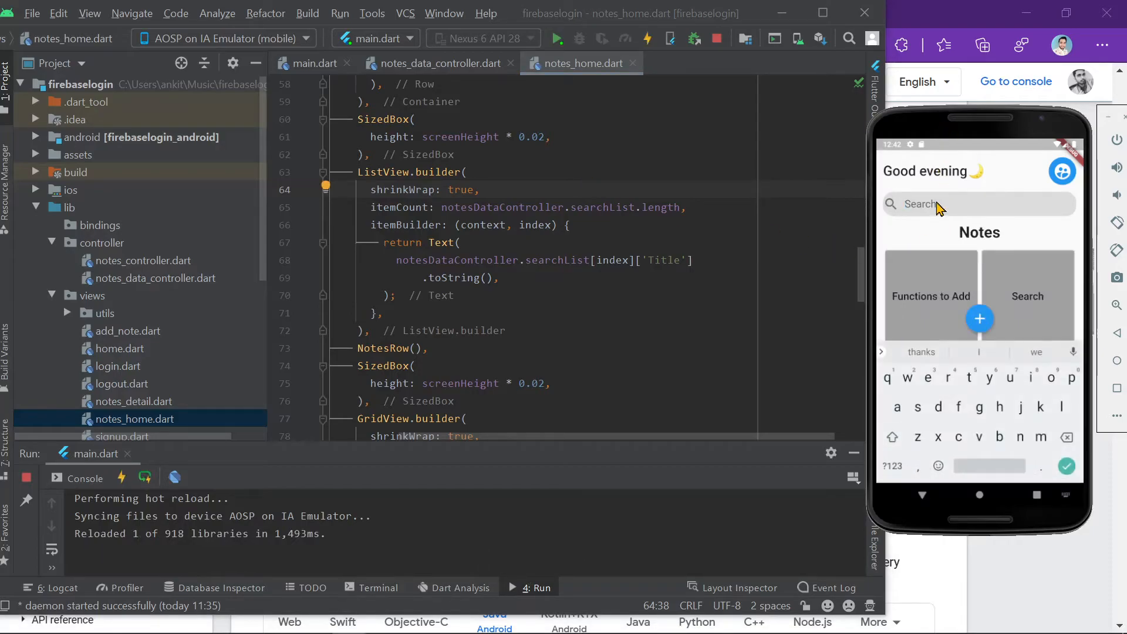
{"action": "mouse_move", "coordinate": [956, 206]}
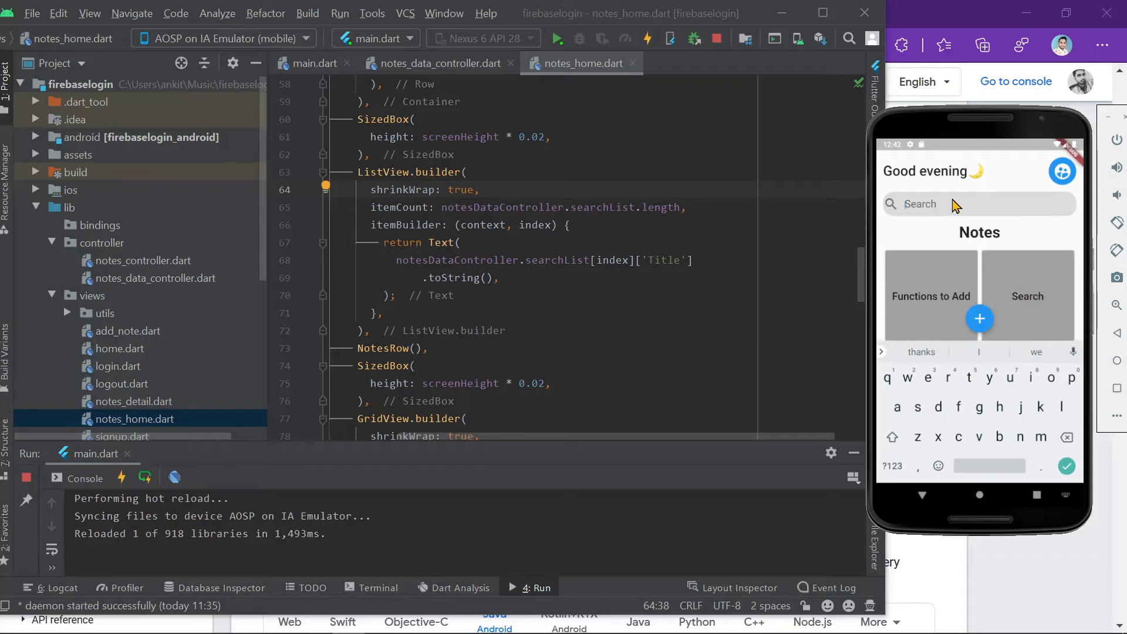
{"action": "type", "text": "Search"}
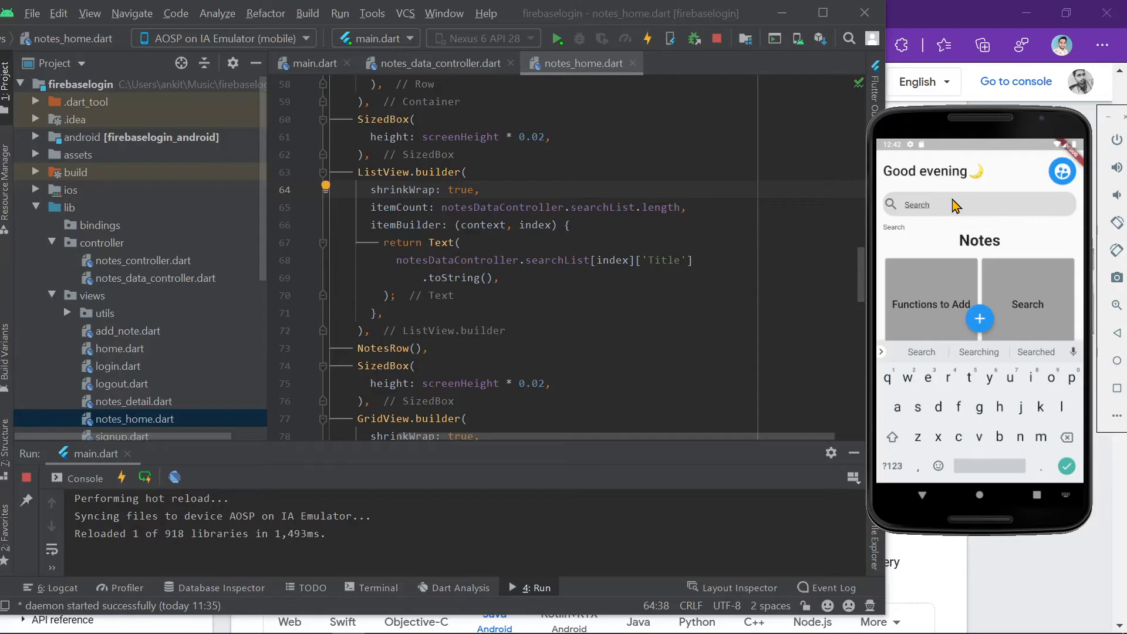
{"action": "mouse_move", "coordinate": [917, 241]}
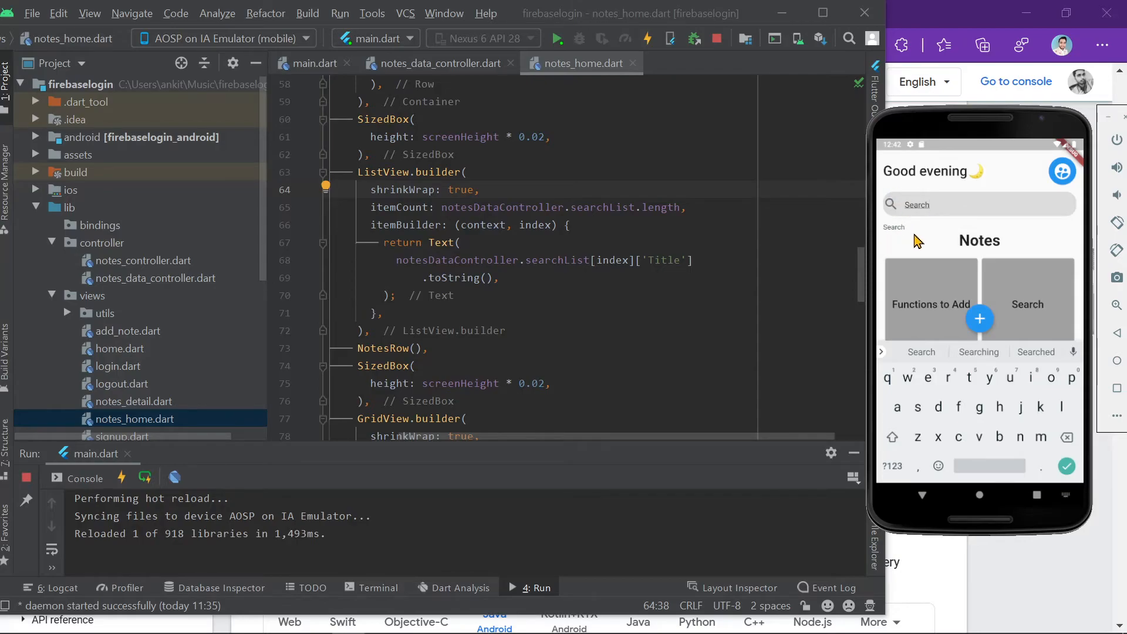
{"action": "mouse_move", "coordinate": [971, 223]}
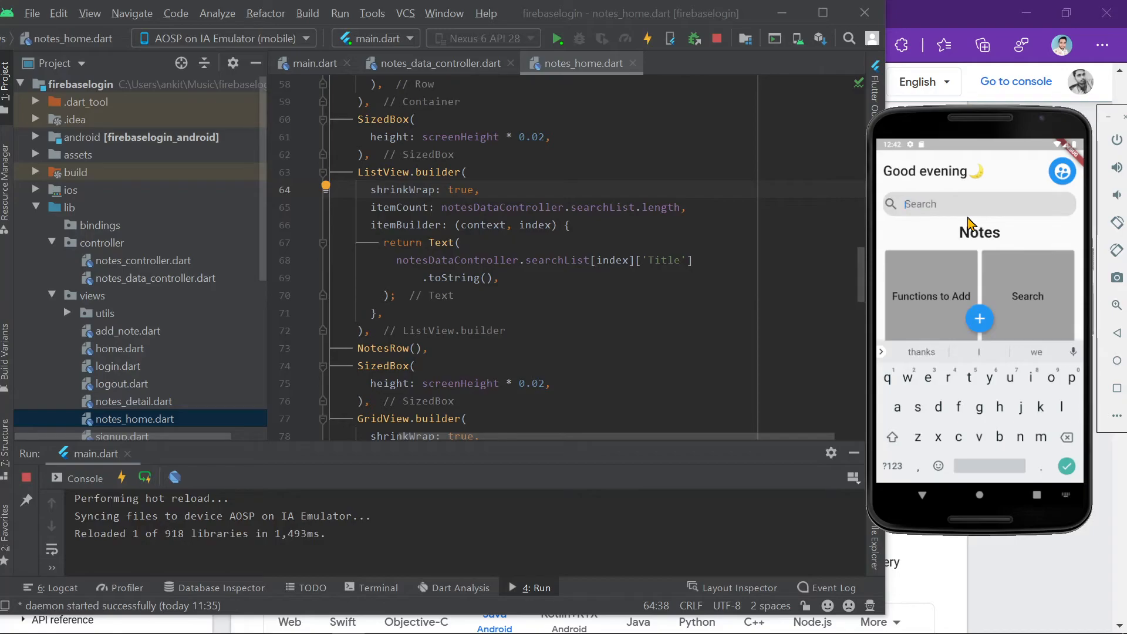
{"action": "type", "text": "Functions"}
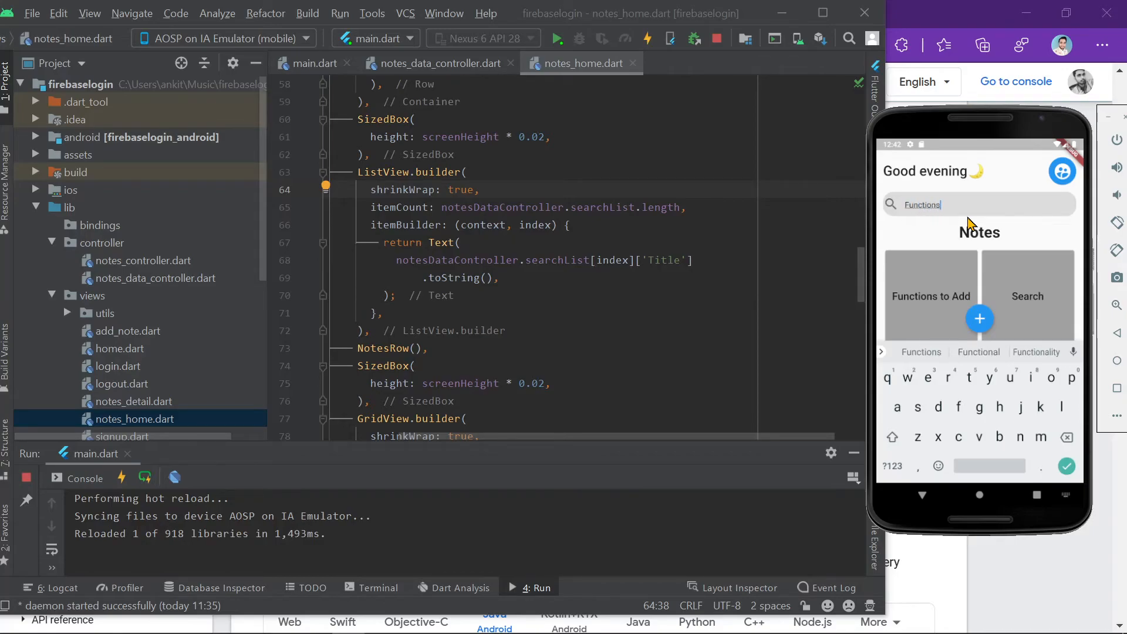
{"action": "type", "text": "to"}
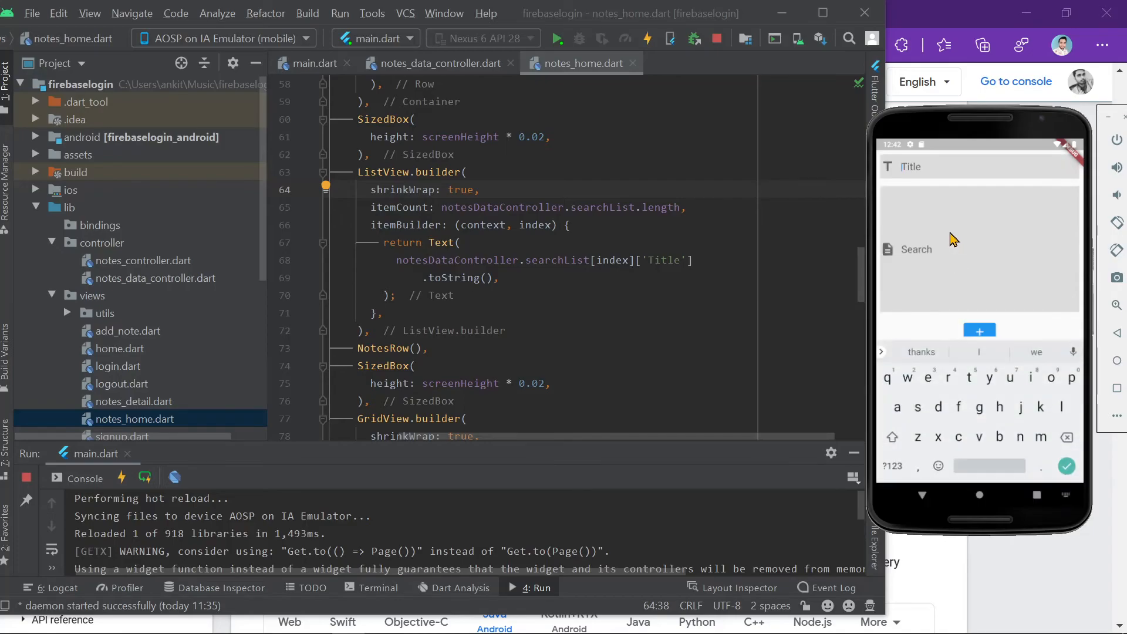
{"action": "type", "text": "Trying"}
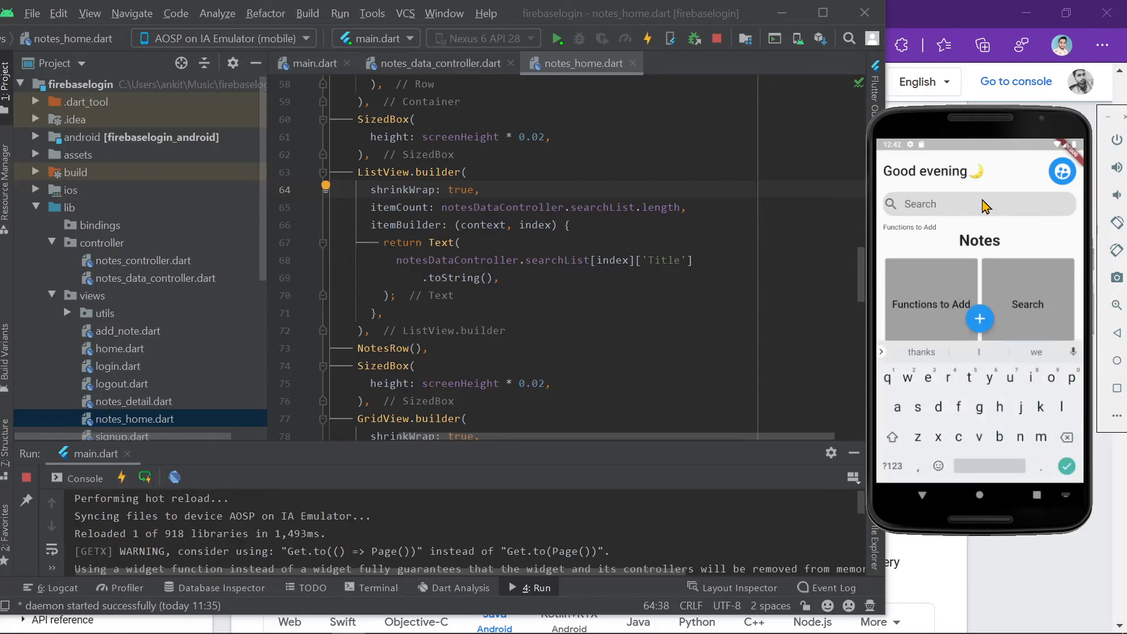
{"action": "type", "text": "Try"}
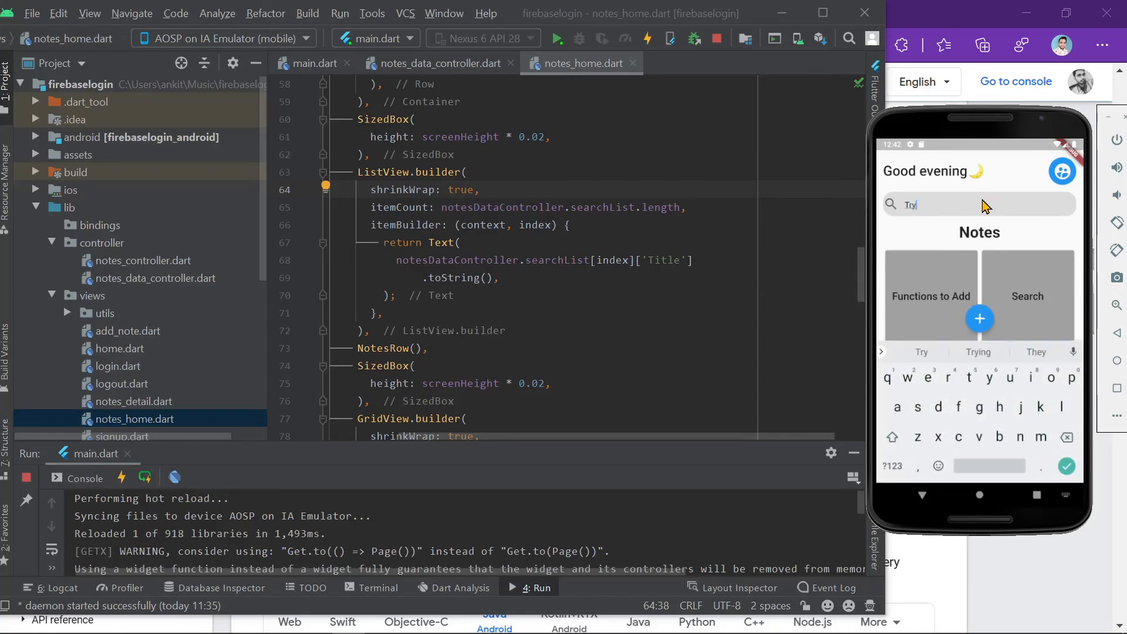